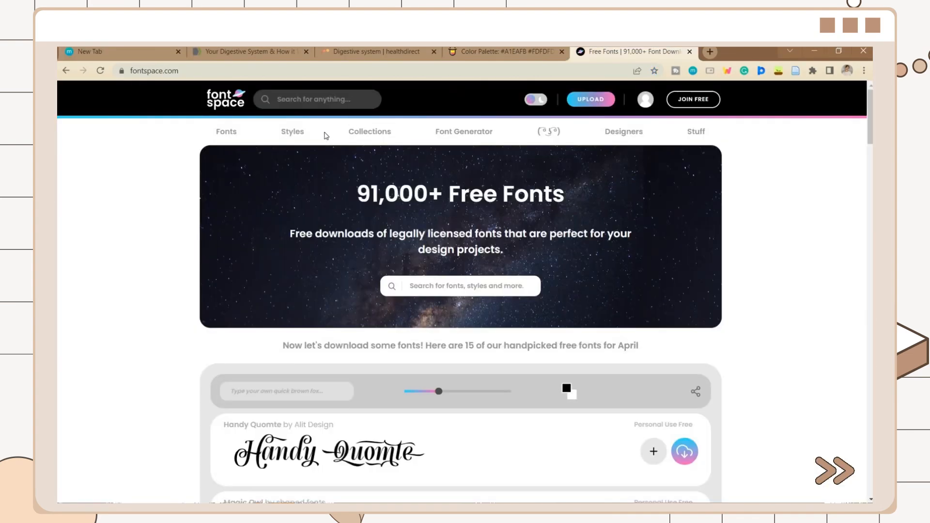
Step: Download and install the Celosia Golden script font from FontSpace, then browse the Color Hunt pastel palette
scroll(down, 3)
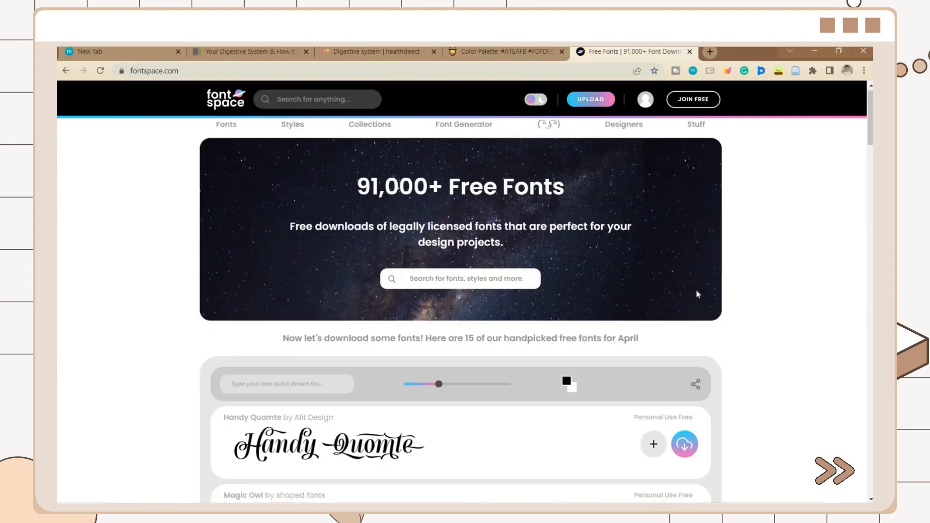
scroll(down, 3)
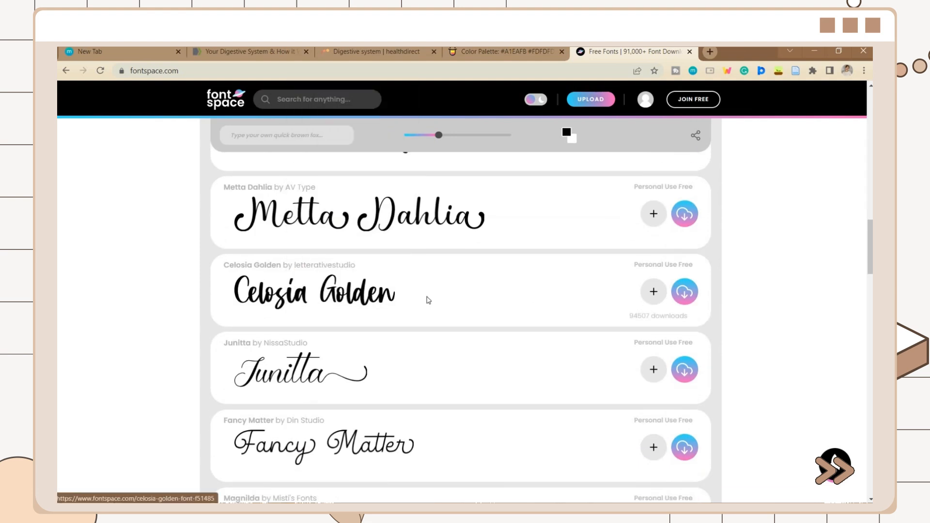
click(314, 292)
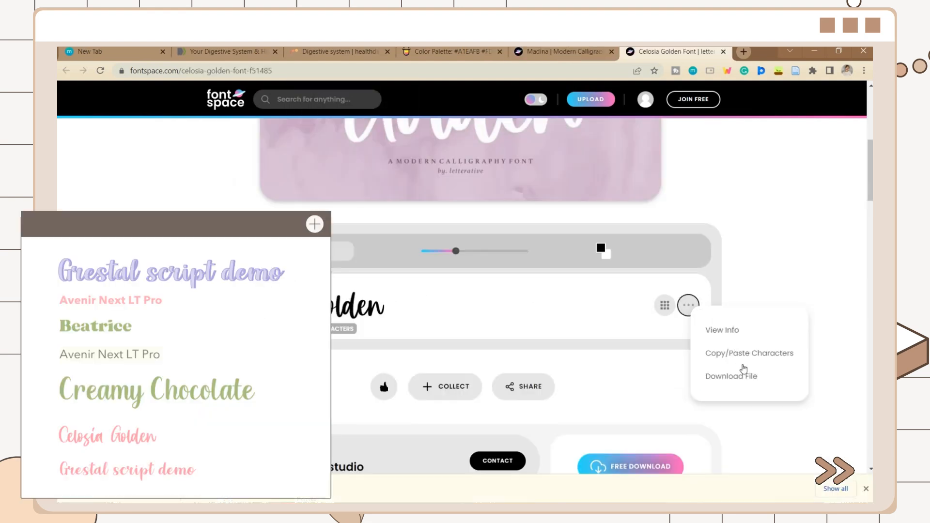
click(688, 305)
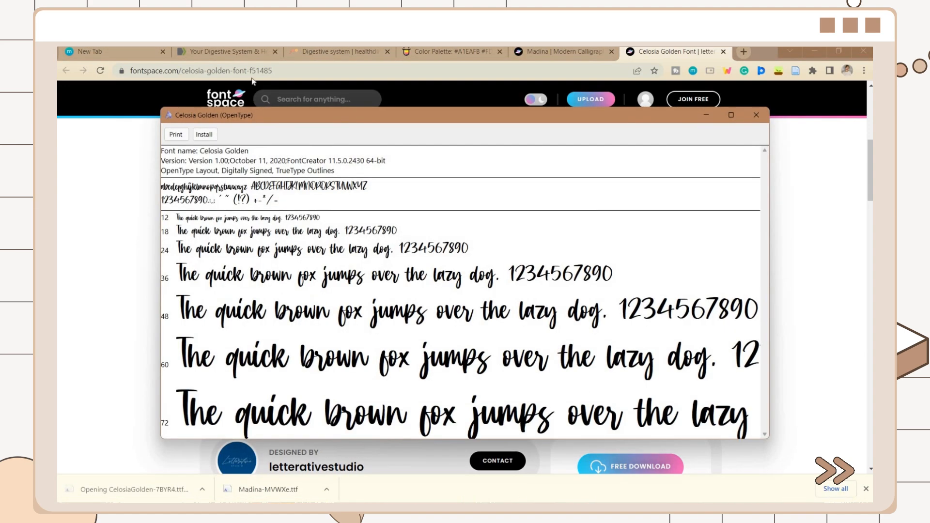
click(203, 134)
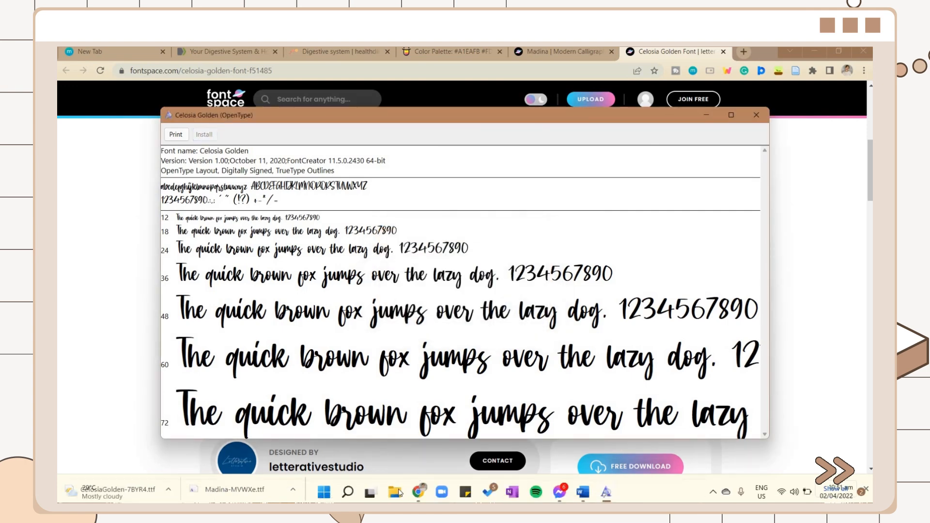
click(450, 52)
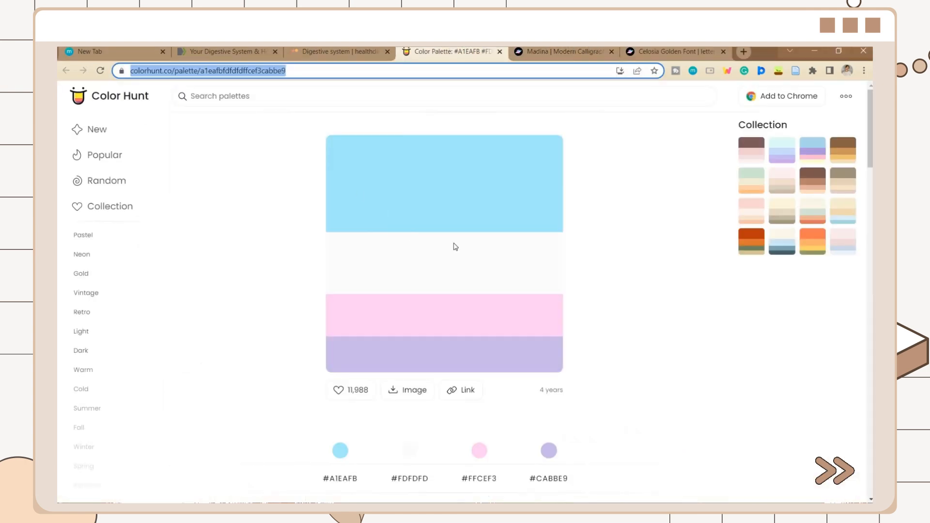
scroll(down, 3)
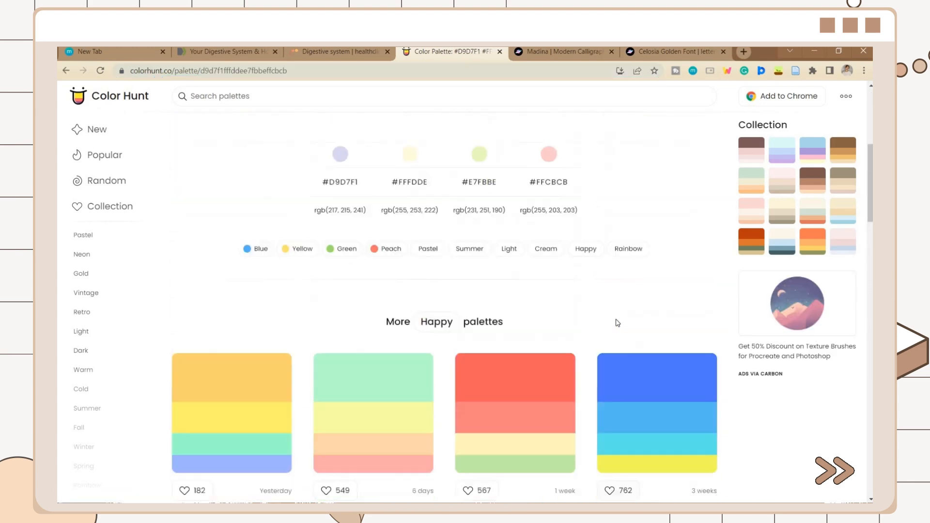
Step: Review the NIDDK digestive system page and scroll down to its diagram
click(226, 51)
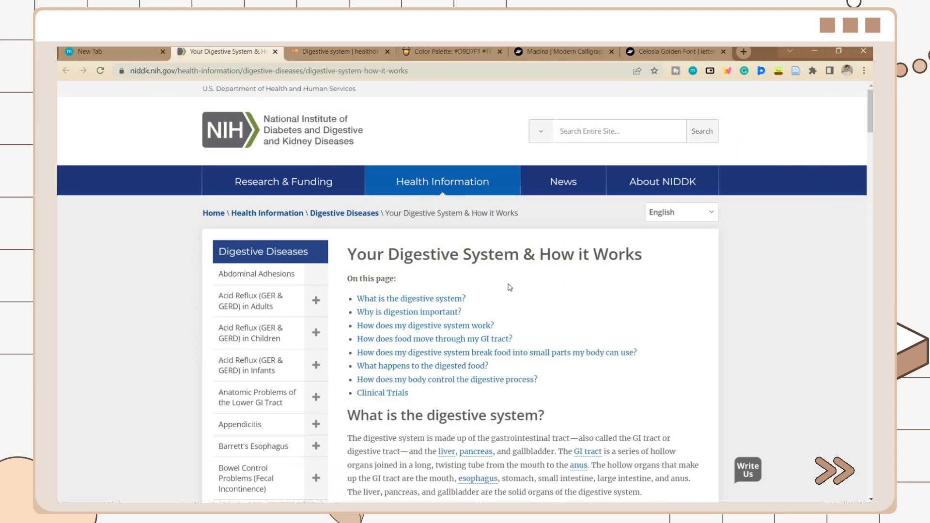
scroll(down, 3)
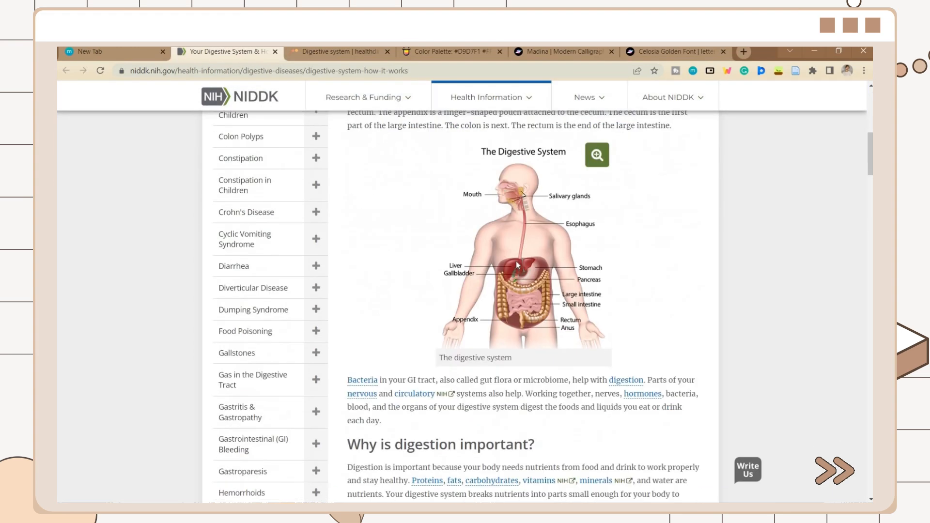
scroll(down, 3)
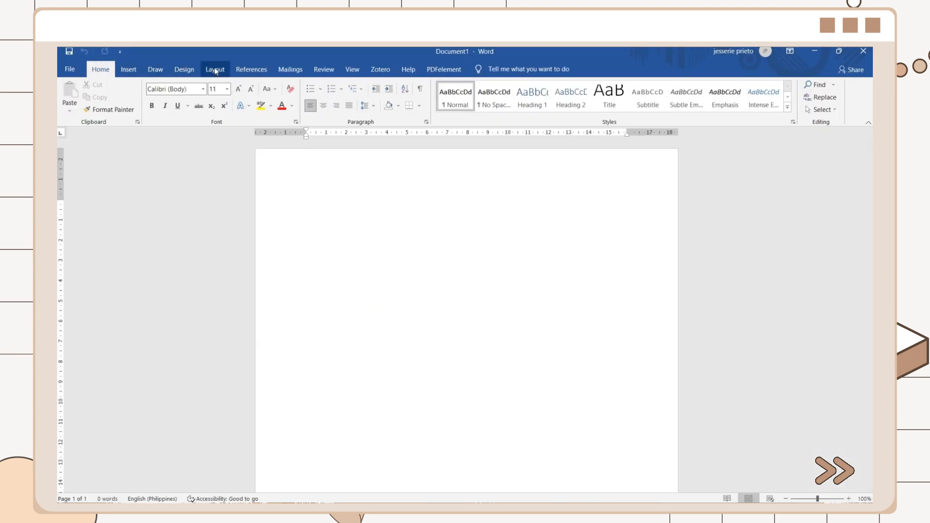
Step: Set custom margins: top 0.5 cm, bottom 0.66 cm, left and right 1.27 cm
click(73, 99)
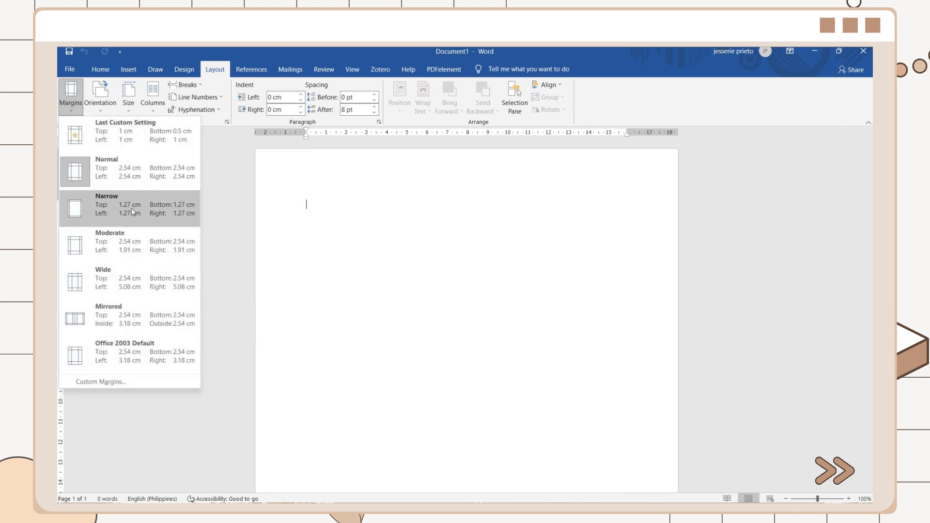
click(96, 381)
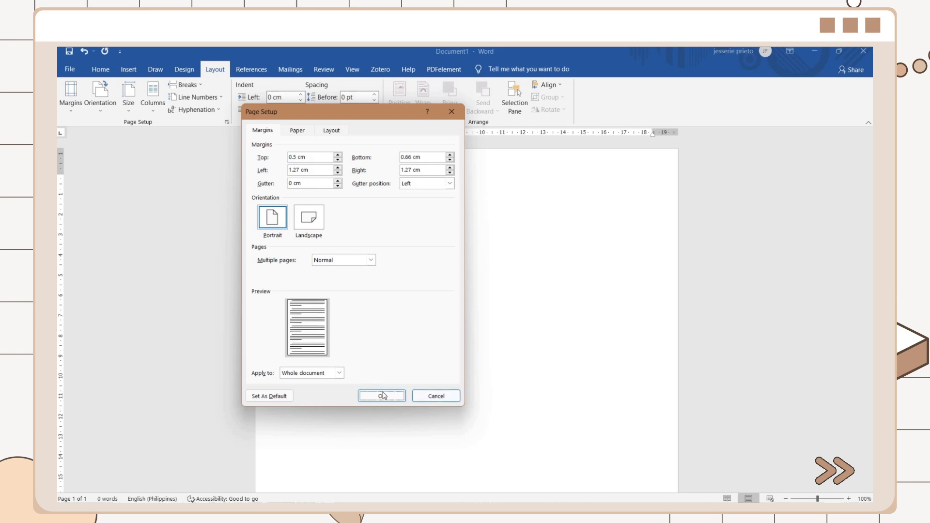
click(381, 395)
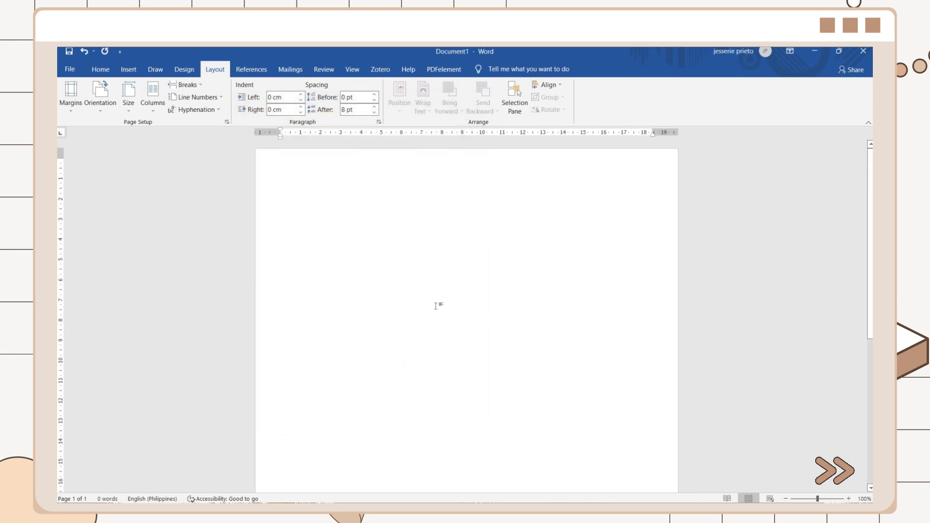
click(128, 94)
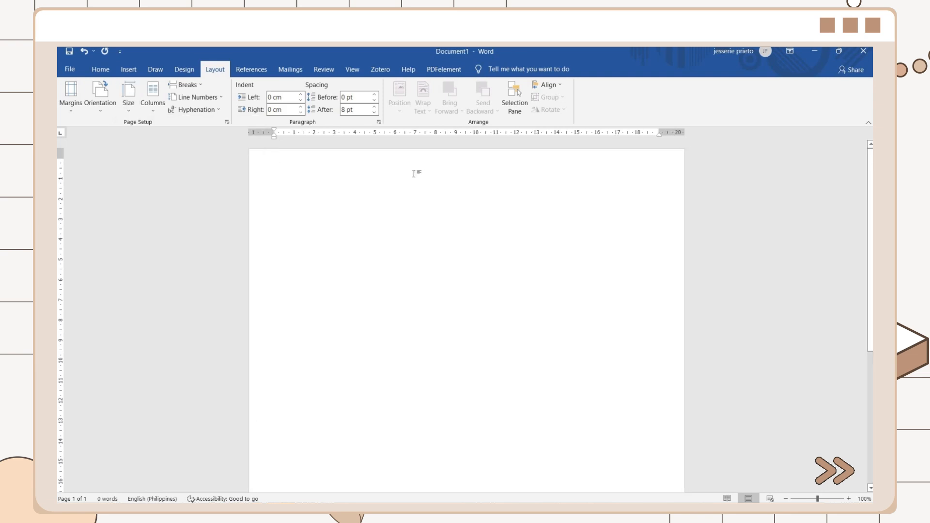
click(152, 95)
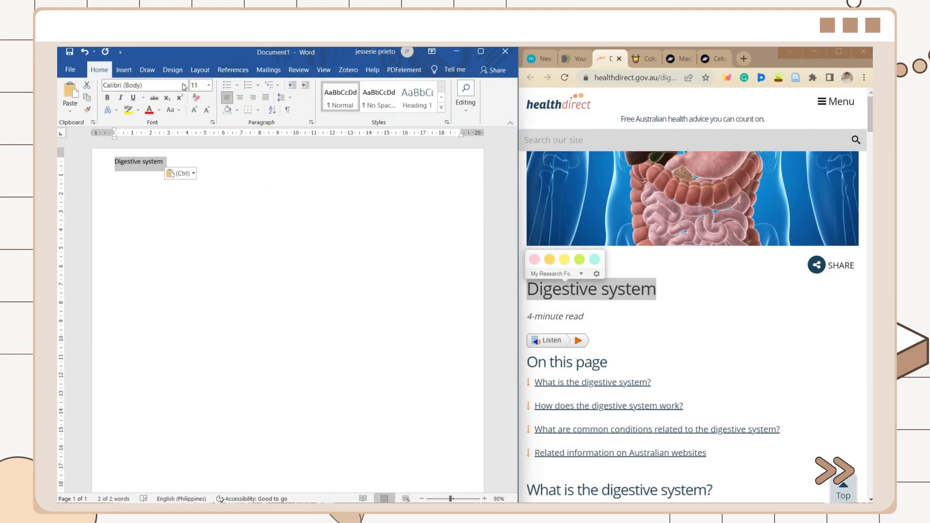
Step: Style the digestive system title in the script font with custom lavender colour D9D7F1
click(184, 85)
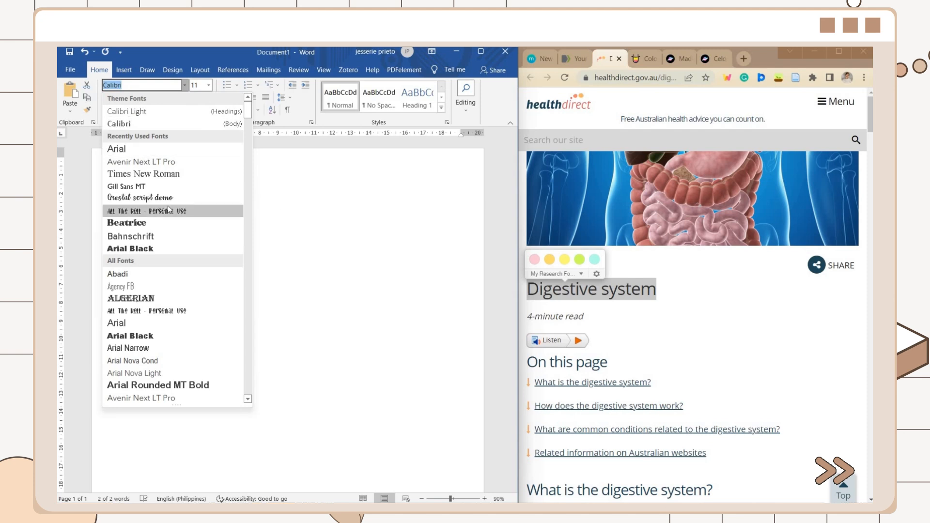
click(139, 198)
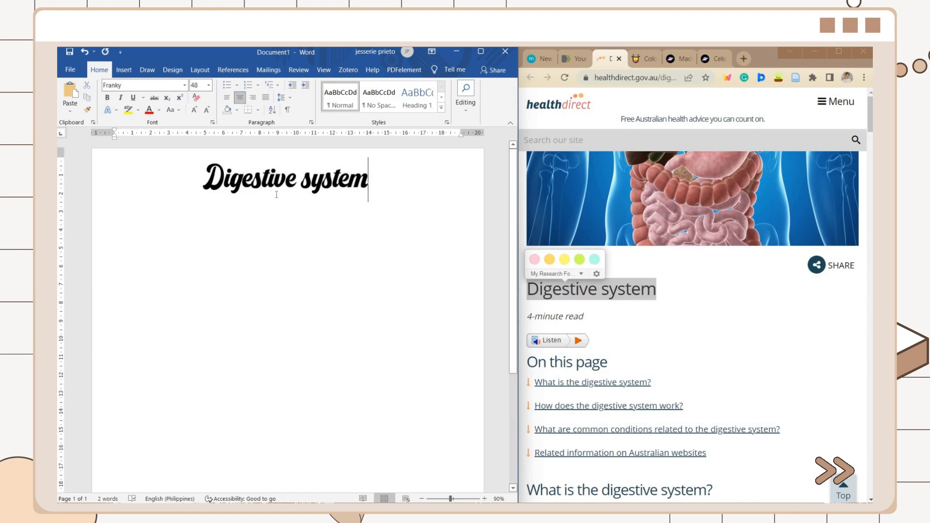
triple_click(284, 178)
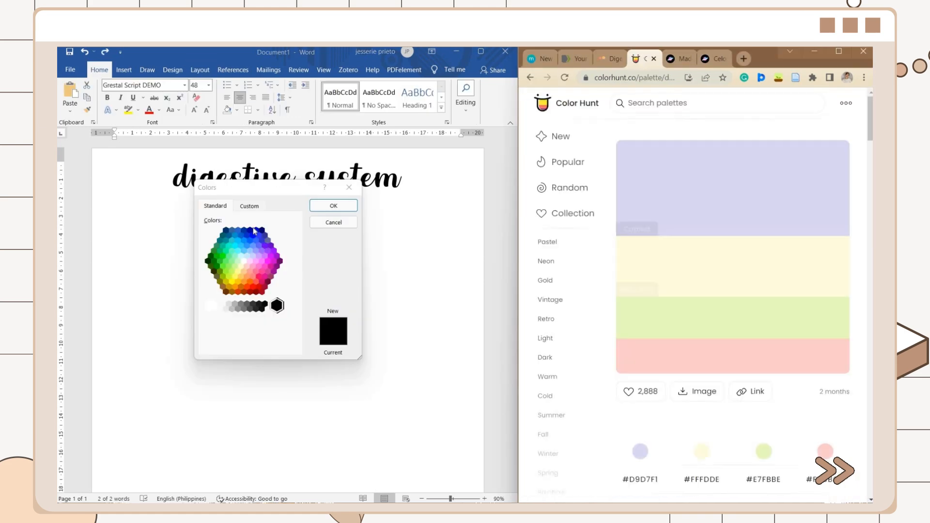
click(248, 205)
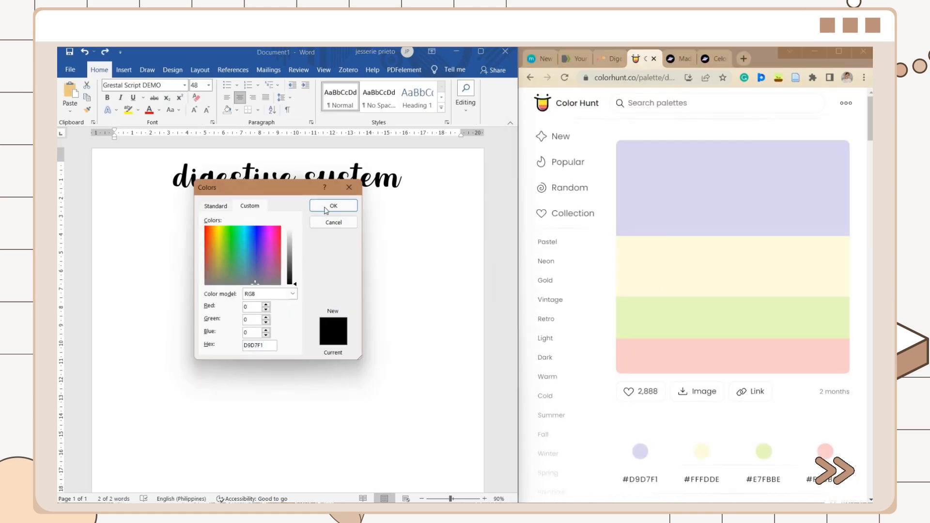
click(332, 205)
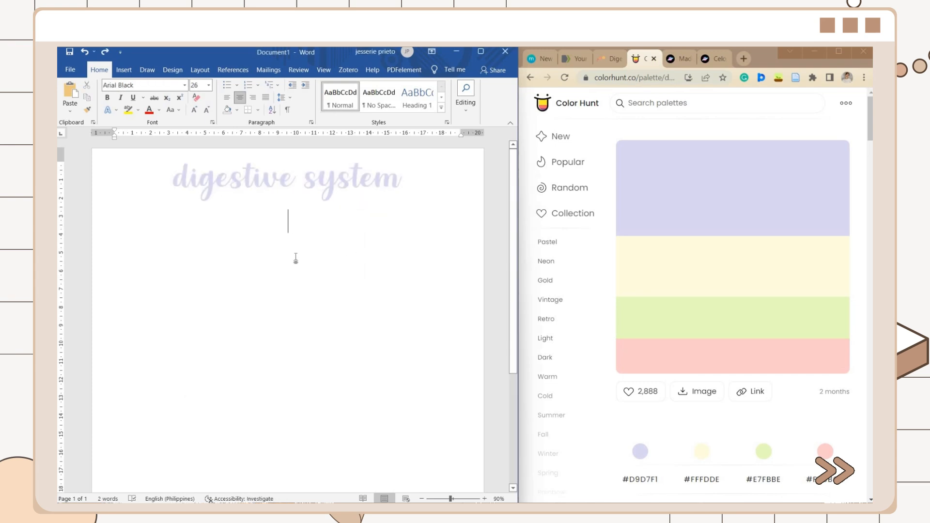
Step: Give the title a soft outer shadow text effect
click(108, 110)
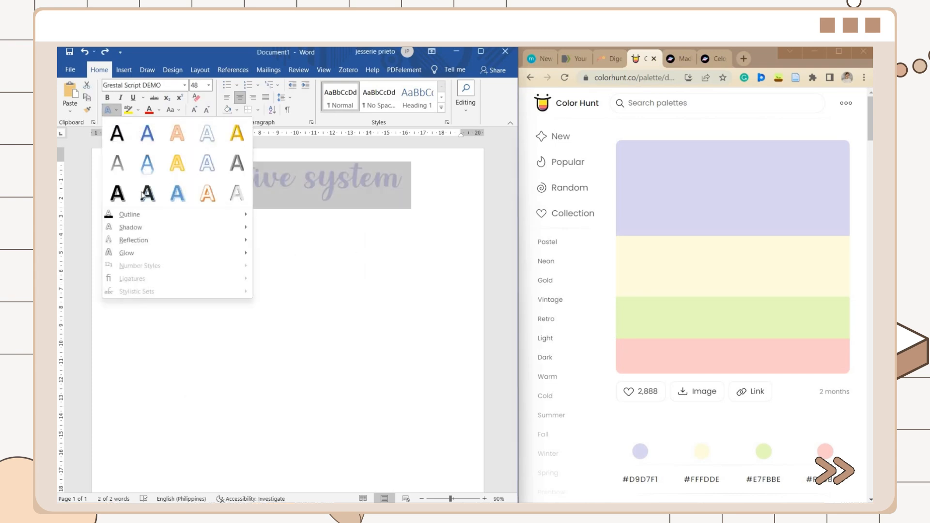
click(129, 218)
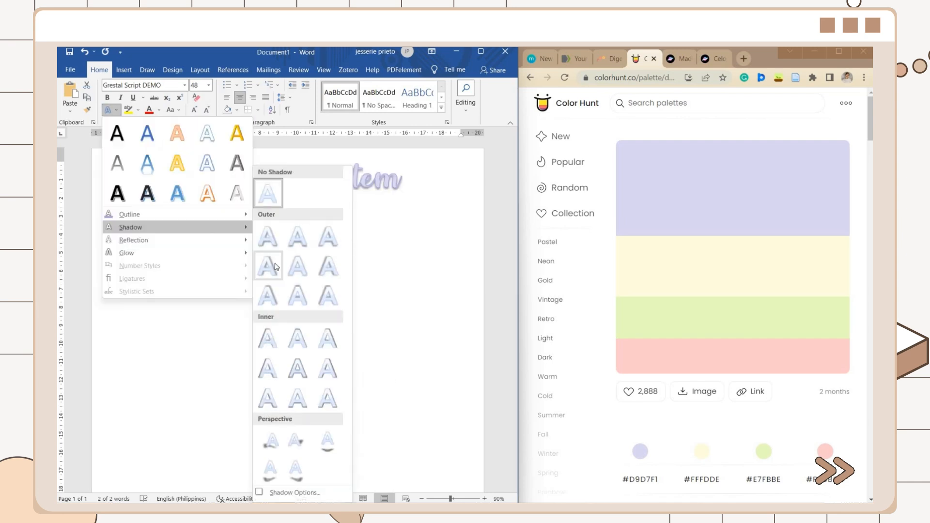
click(268, 266)
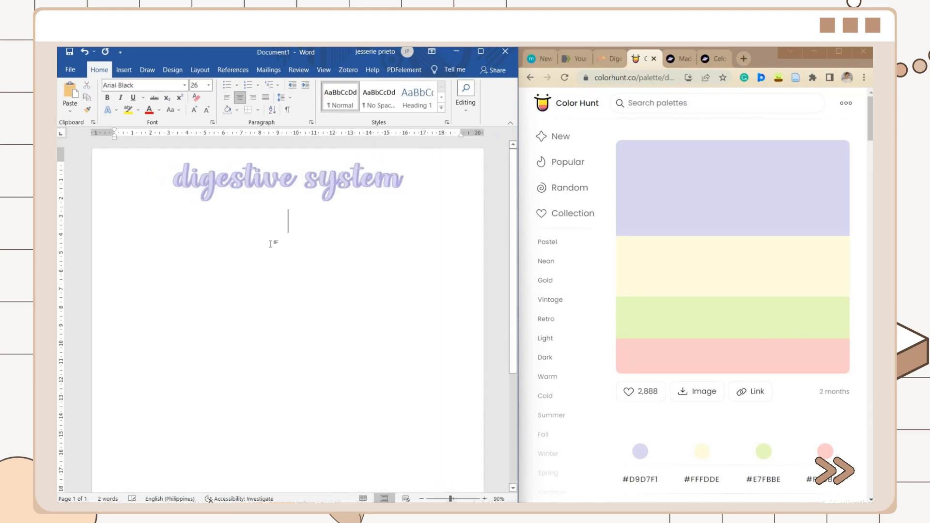
Step: Draw a pale yellow rectangle under the title and add the text Biology inside it
click(123, 69)
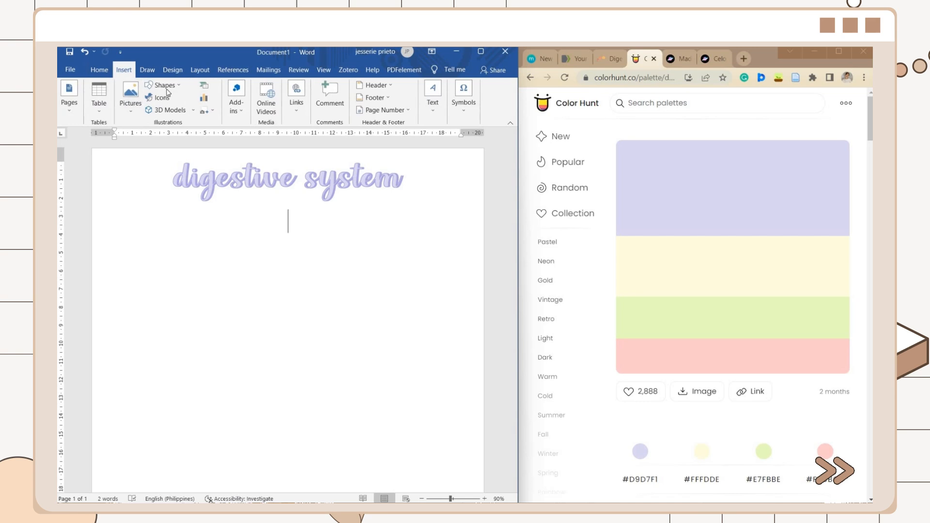
click(165, 85)
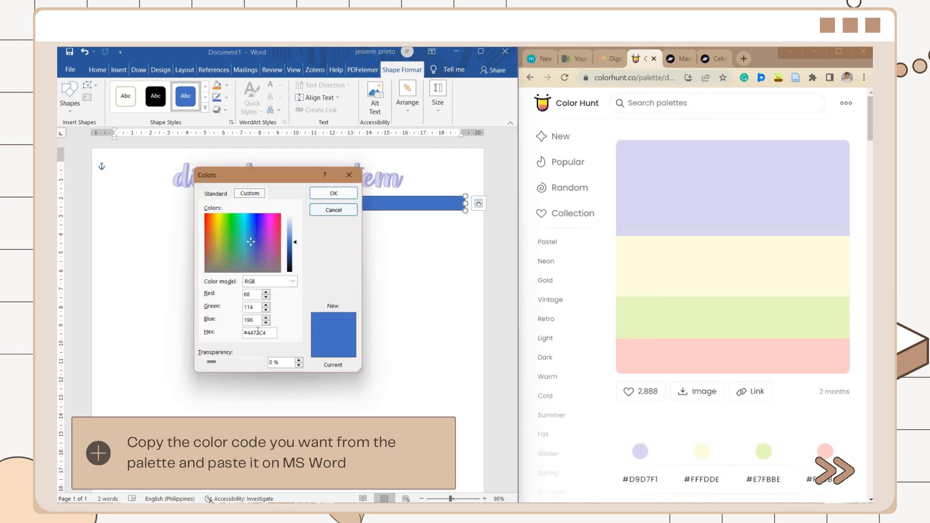
click(332, 194)
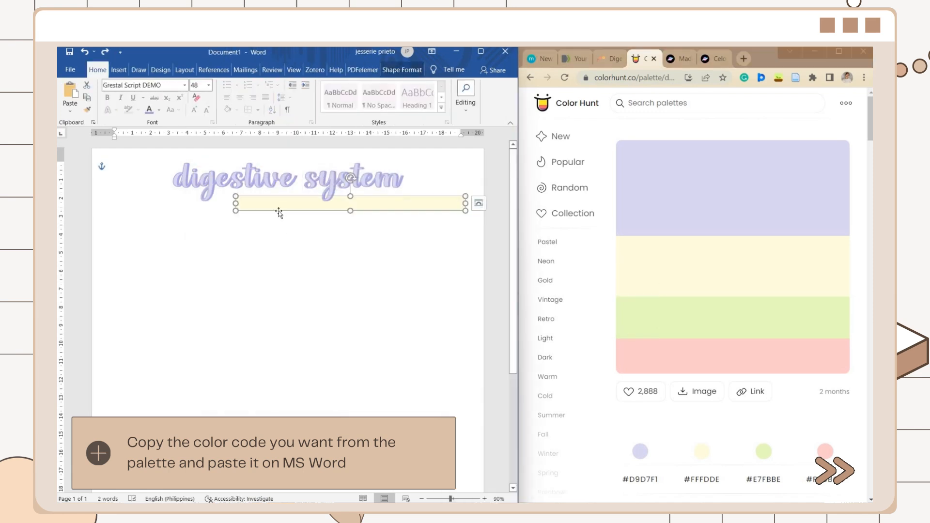
right_click(280, 212)
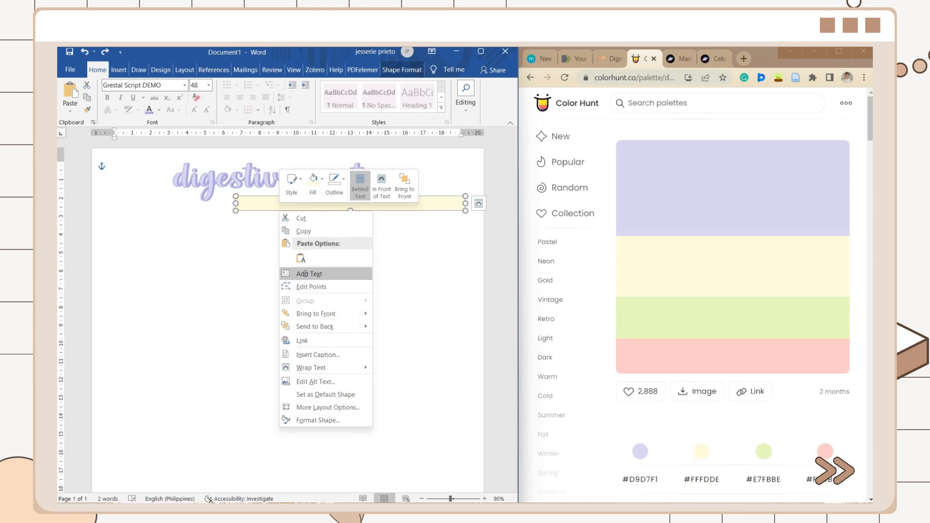
click(309, 273)
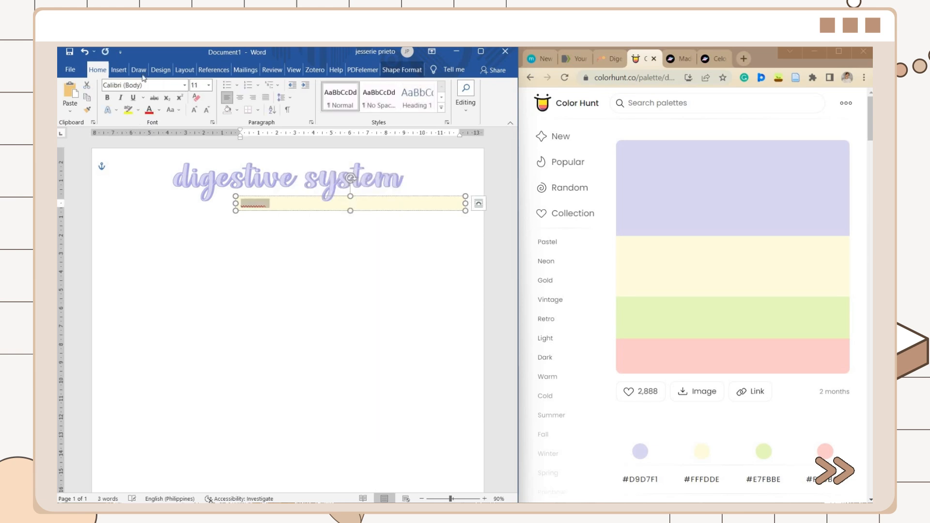
text(Biology I April 2, 2022)
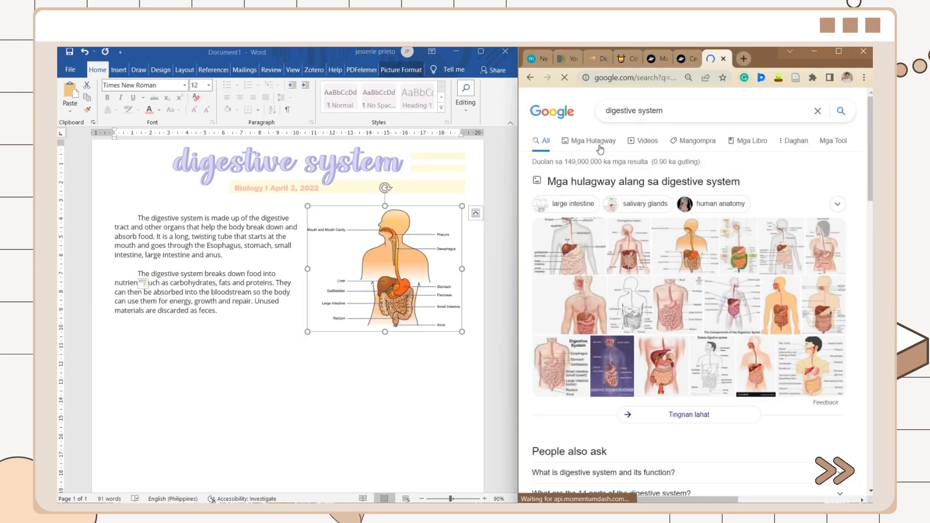
Step: Copy a labelled digestive system diagram from Google Images and paste it into the notes
click(588, 141)
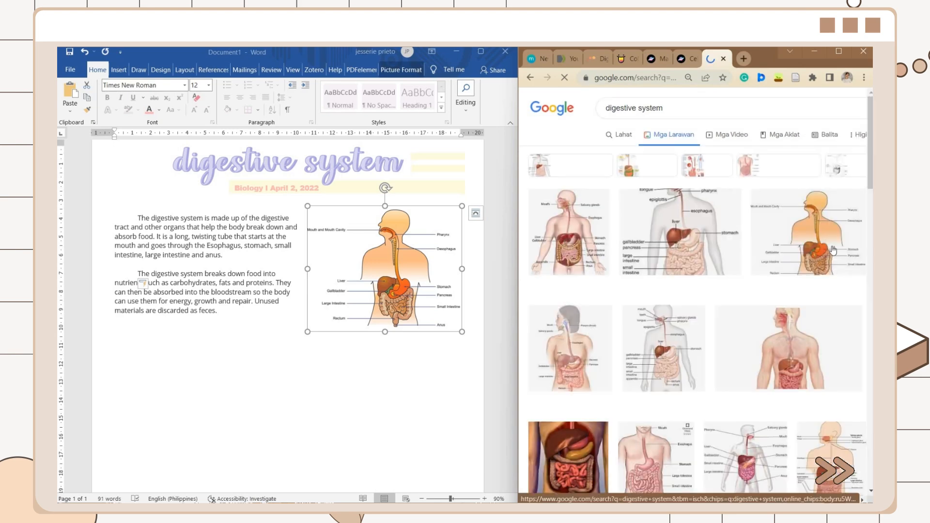
right_click(576, 232)
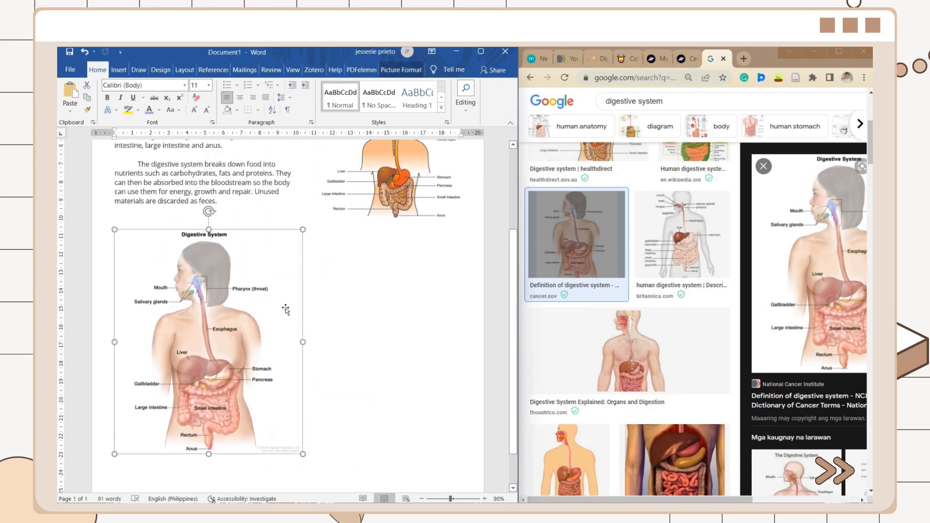
right_click(287, 308)
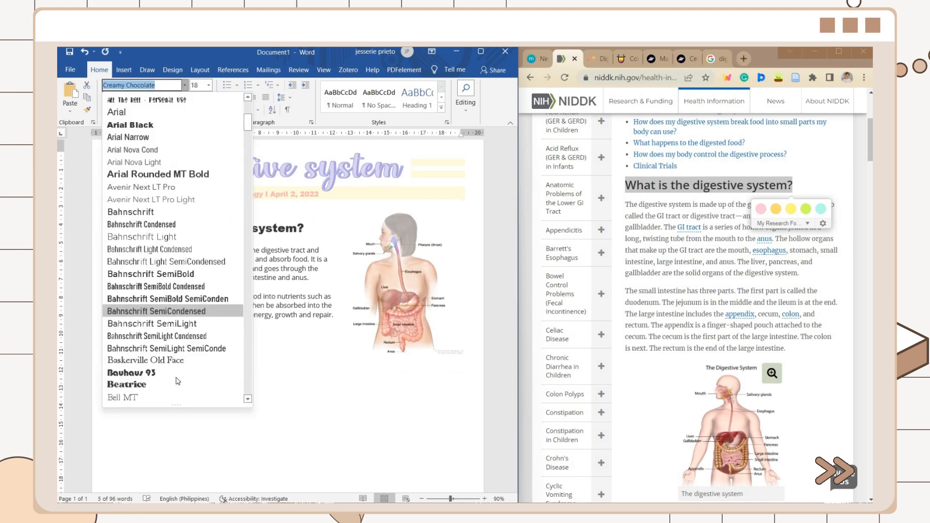
Step: Give the section heading the Beatrice font and colour it green
click(126, 385)
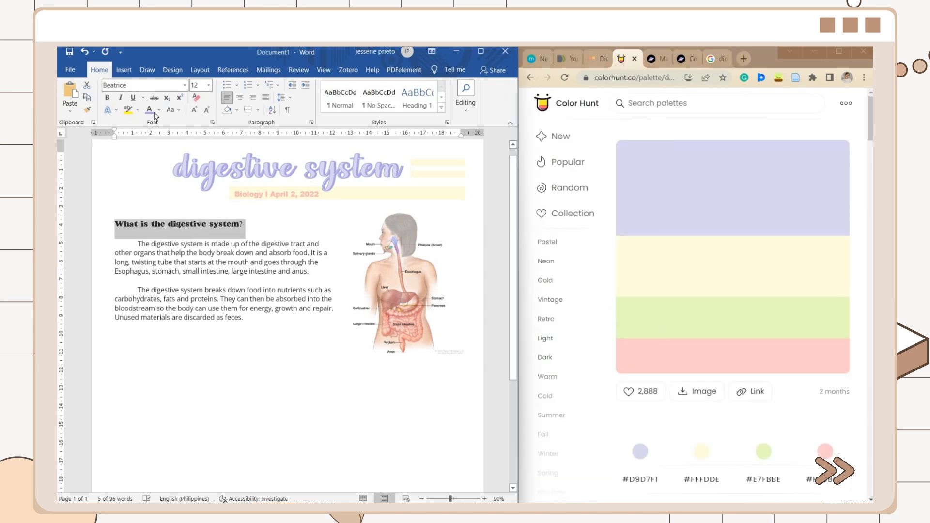
click(157, 110)
text(Why is digestion important?)
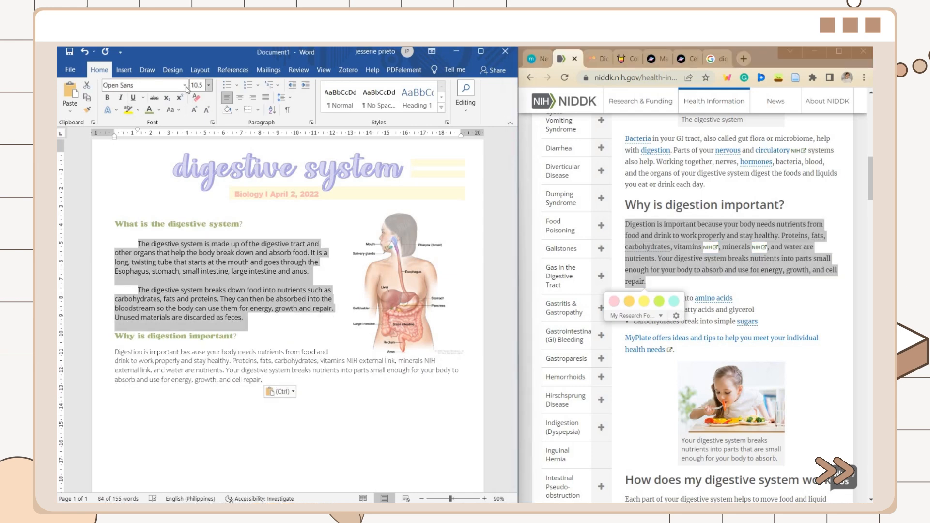
Step: Set the body paragraphs to Avenir Next LT Pro and paste the next NIDDK section
click(185, 85)
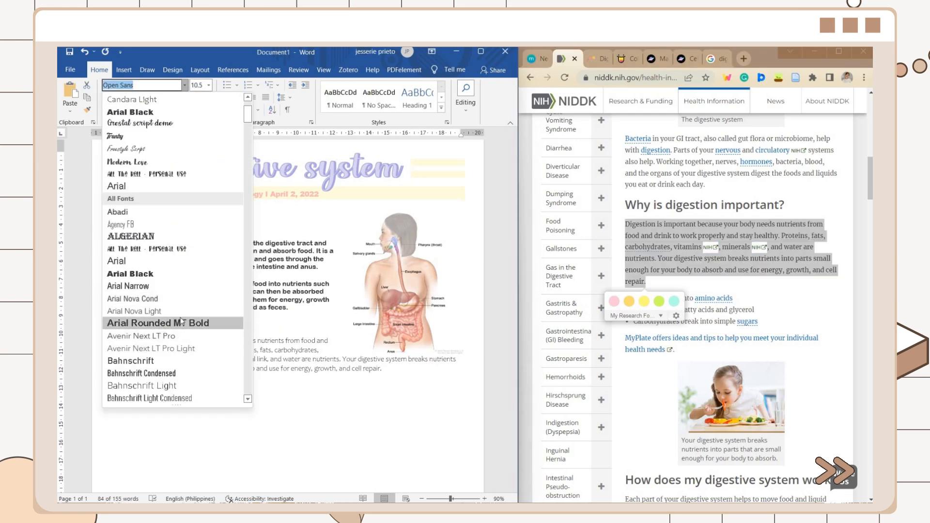
click(142, 336)
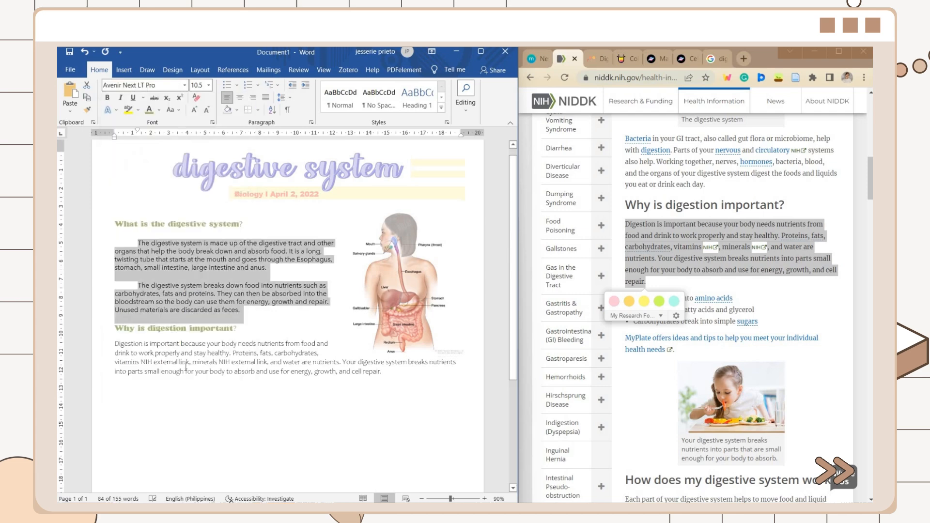
click(404, 282)
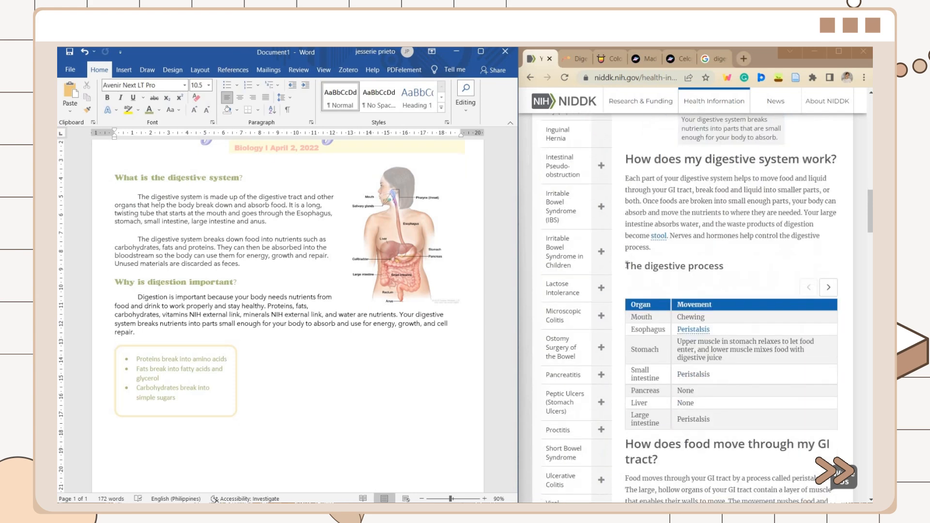
key(ctrl+v)
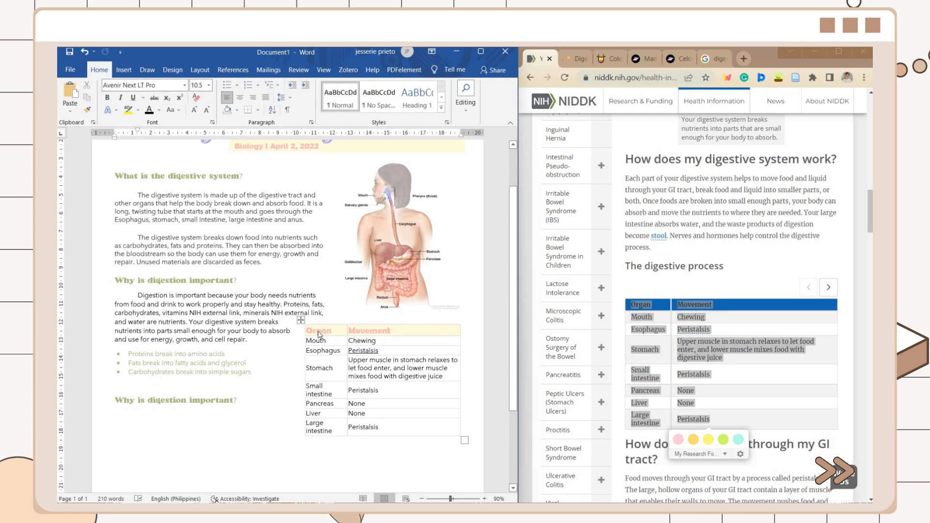
Step: Insert a merged header row above the Organ and Movement table and shade it yellow
right_click(318, 334)
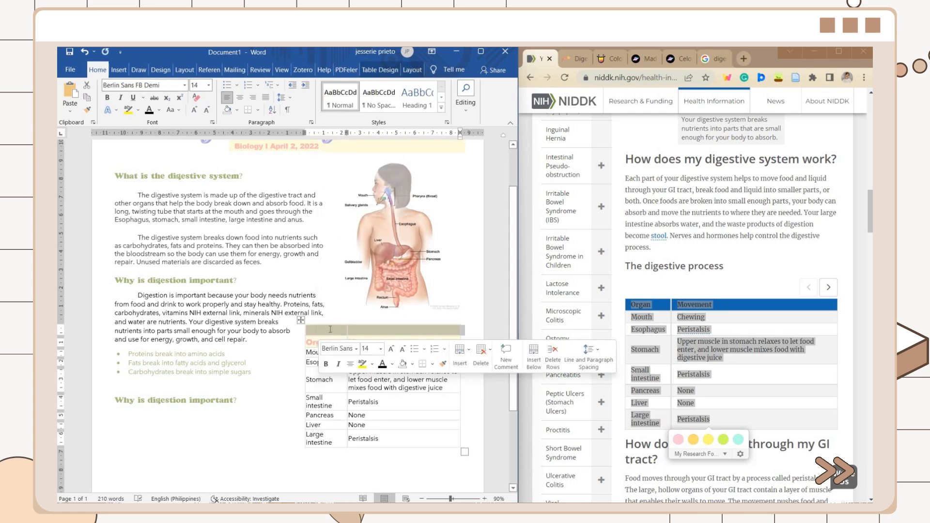
click(411, 70)
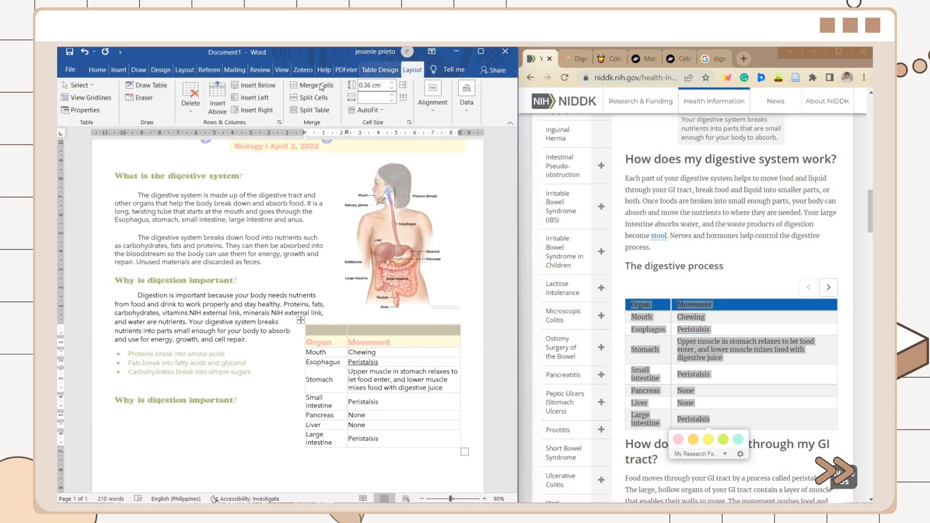
click(380, 70)
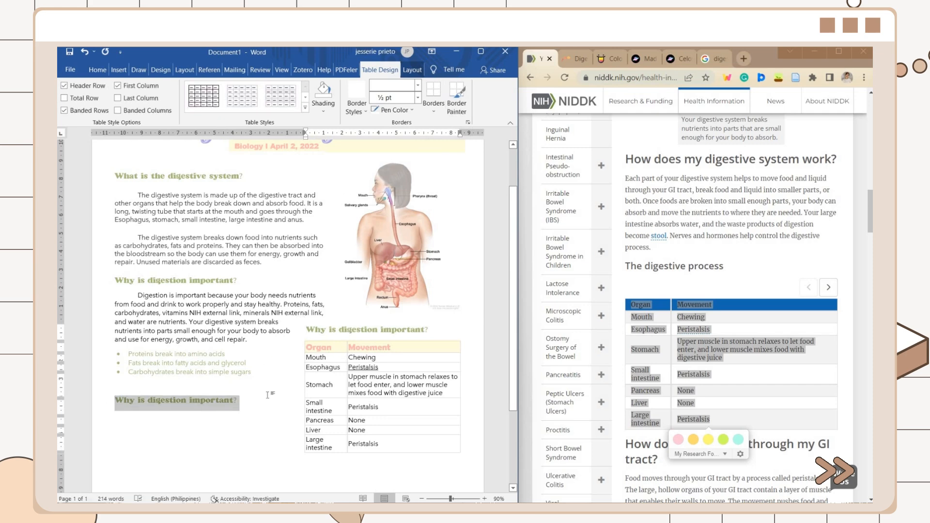
click(97, 70)
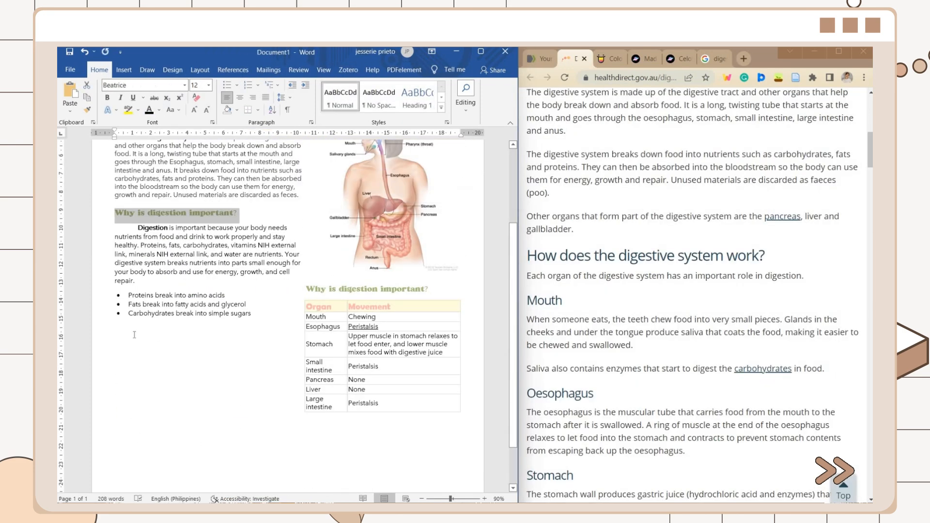
Step: Paste the food-breakdown passage into the pink box and refine its shadow in Shadow Options
key(ctrl+v)
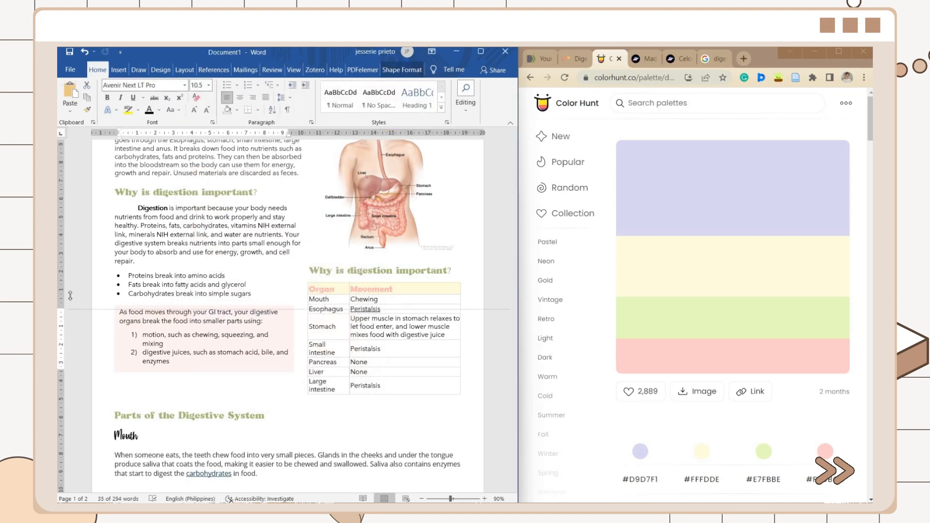
click(219, 110)
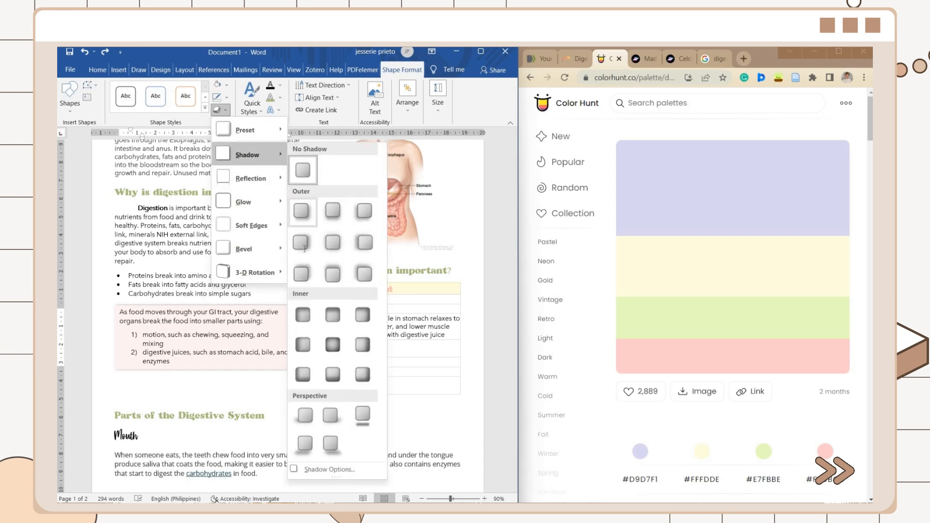
click(331, 469)
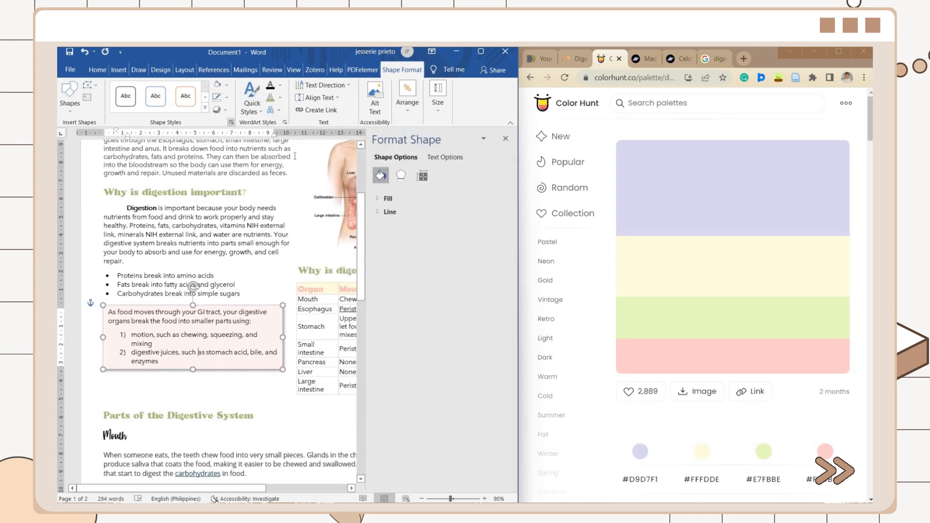
click(400, 176)
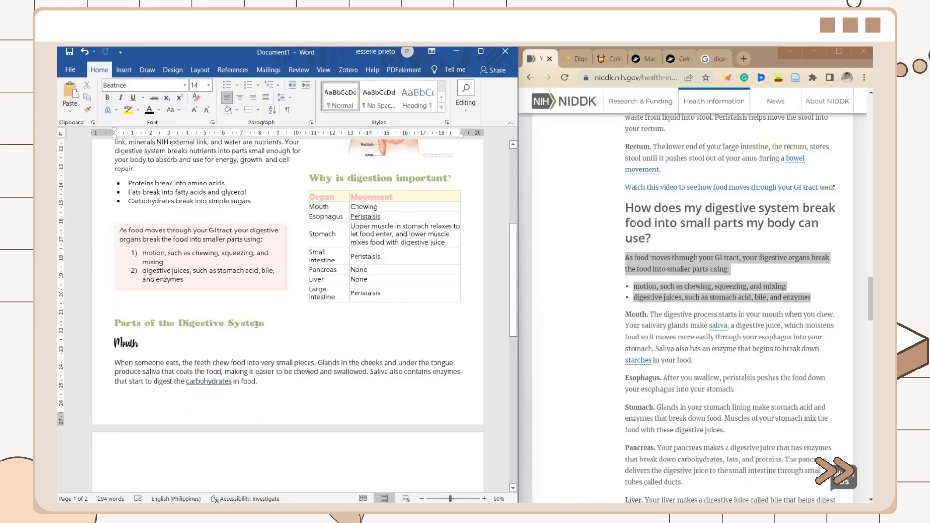
Step: Apply the script font to the Parts of the Digestive System heading and centre it
click(184, 85)
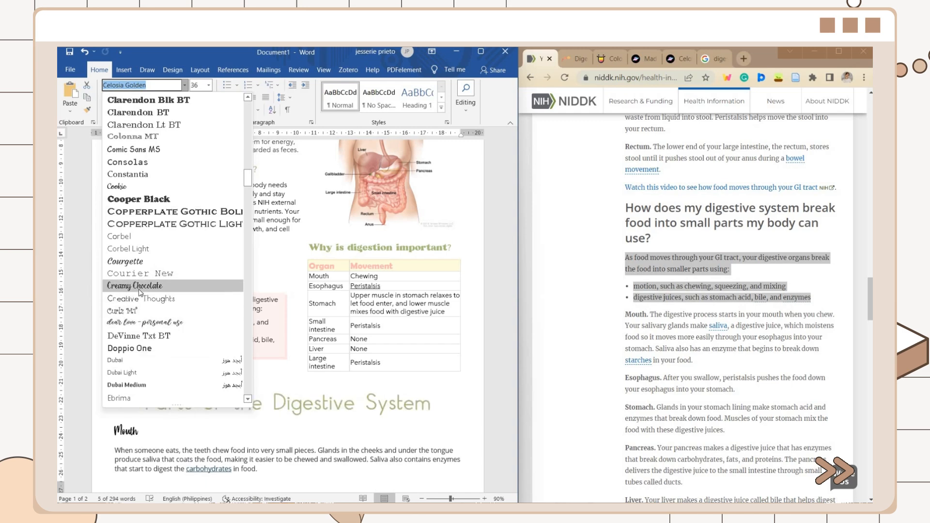
click(139, 287)
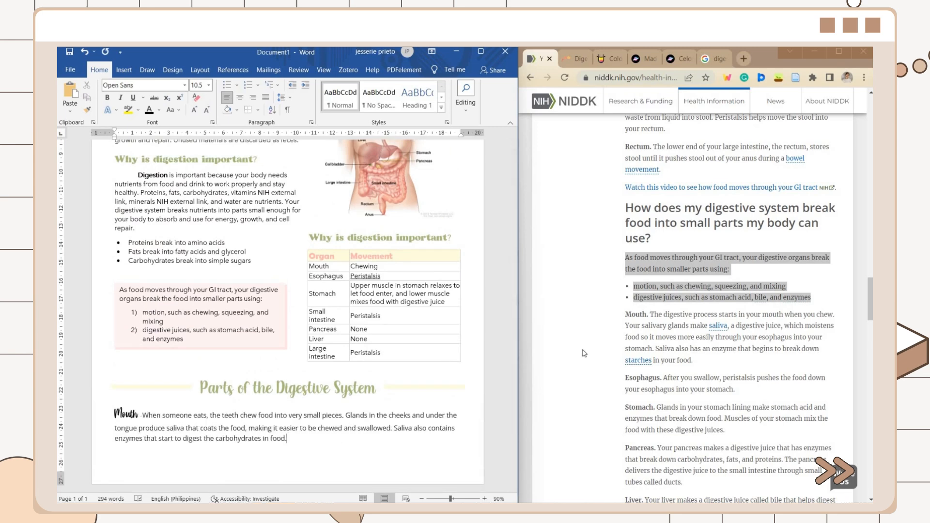
click(158, 109)
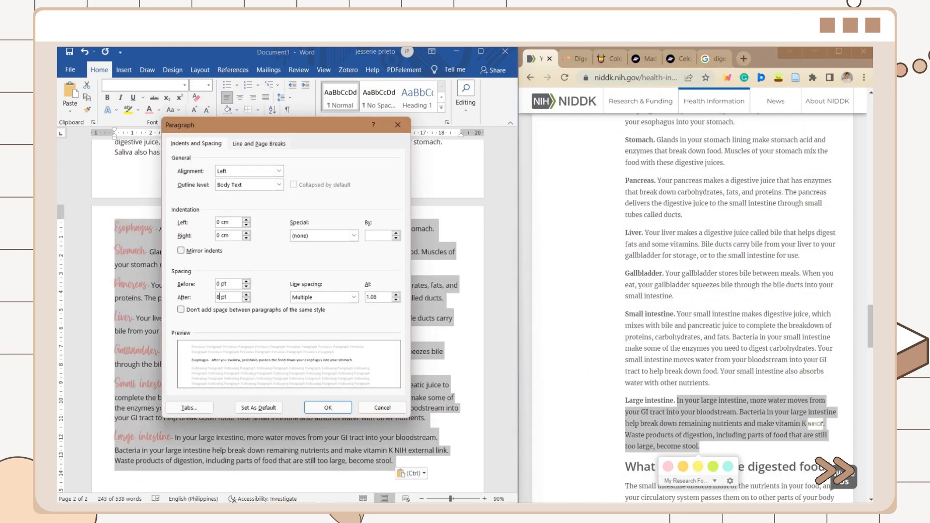
Step: Add a tall rectangle beside the organ paragraphs with text wrapping around it
click(327, 408)
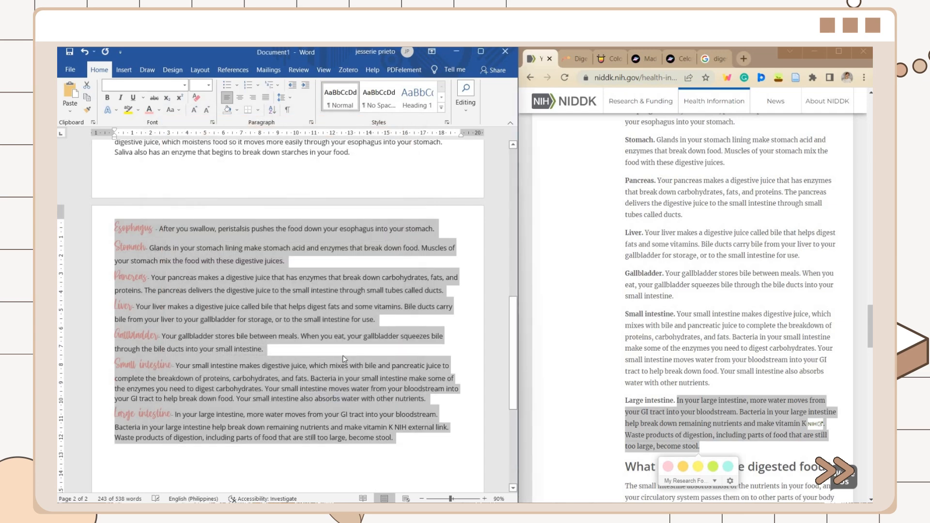
click(123, 70)
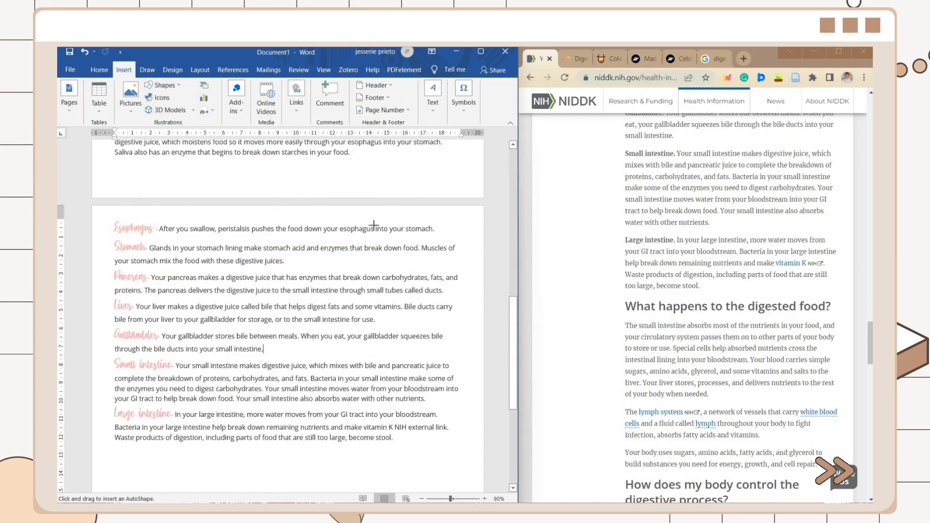
drag(374, 226, 463, 457)
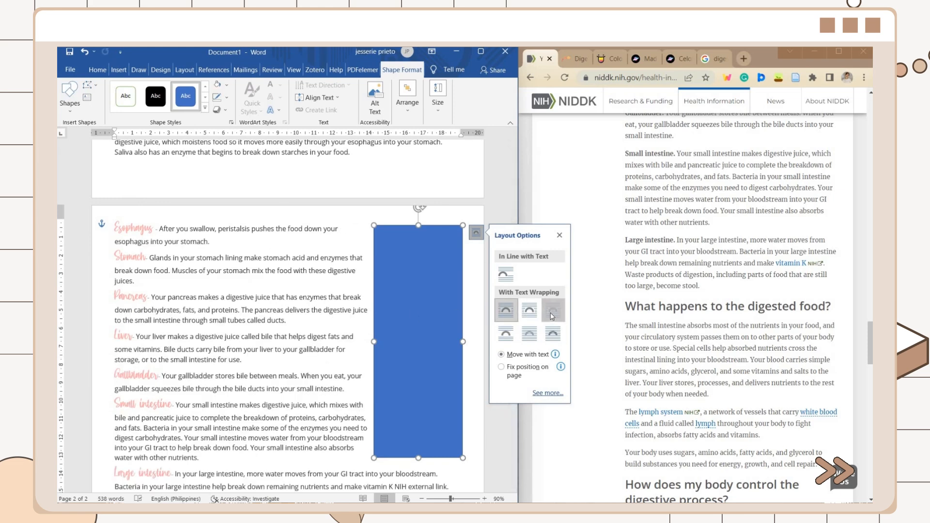
click(218, 97)
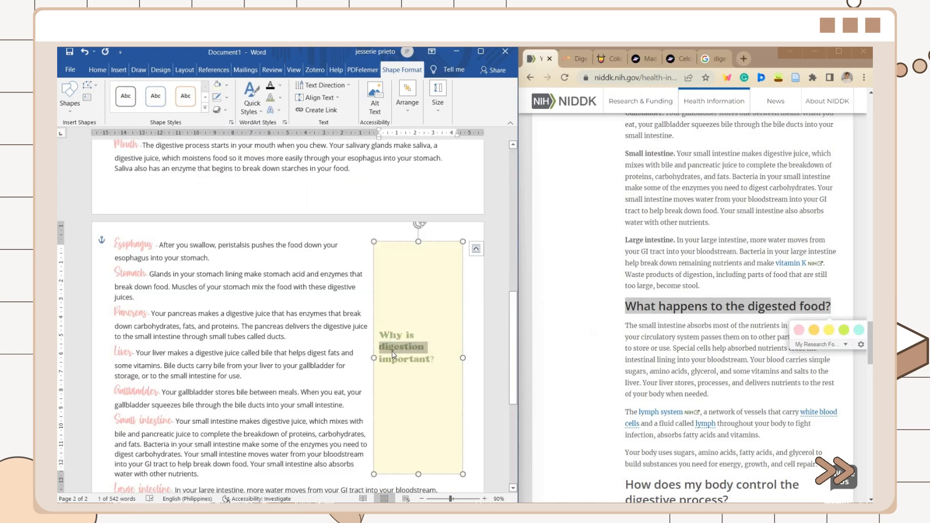
Step: Fill the box with the digested-food text, unformatted, and give it a soft outer shadow
key(ctrl+v)
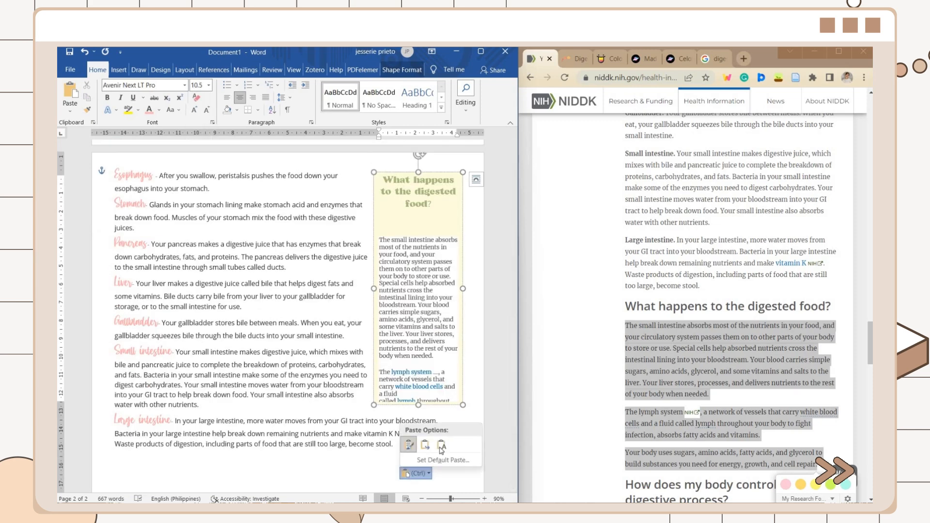
click(158, 110)
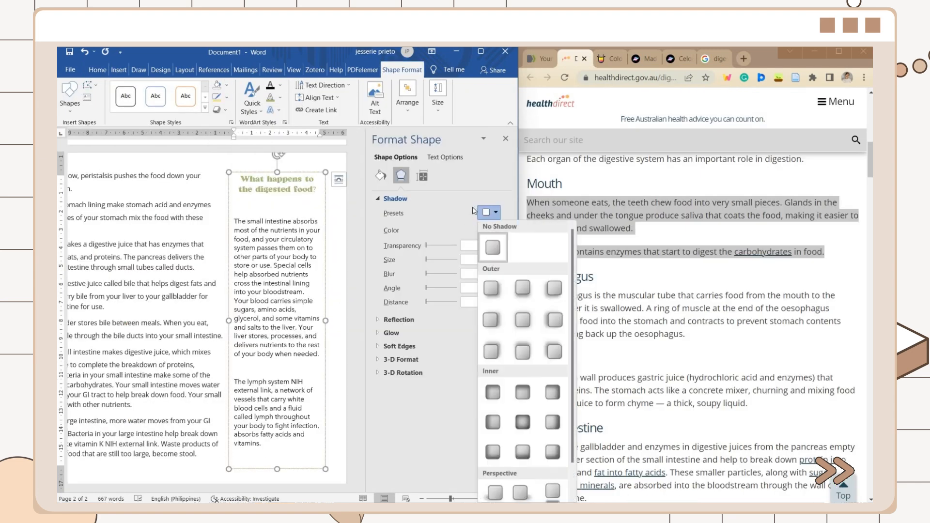
click(492, 248)
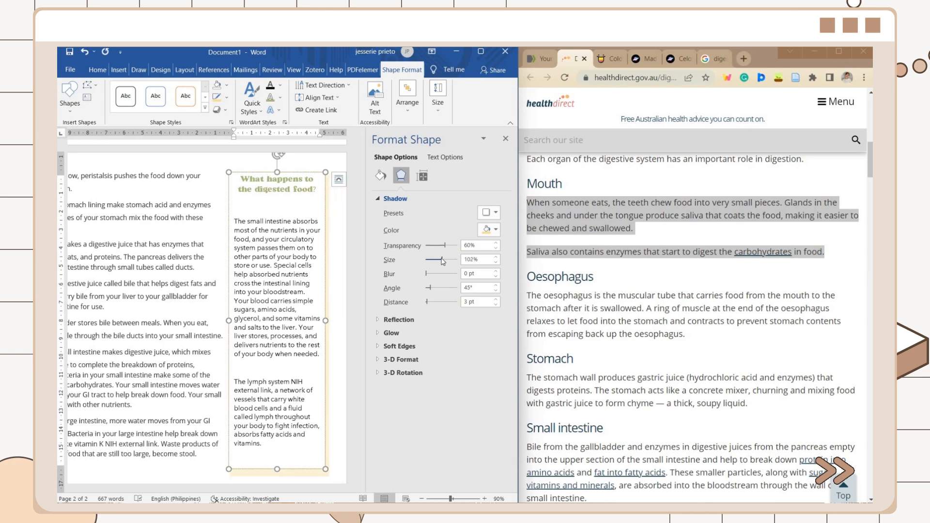
click(97, 70)
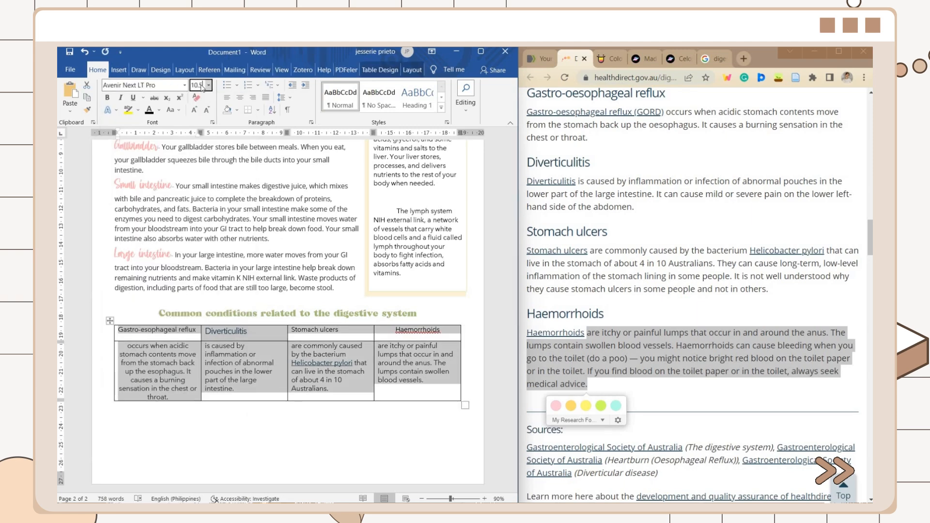
Step: Style the conditions table and lighten its cell borders
click(184, 85)
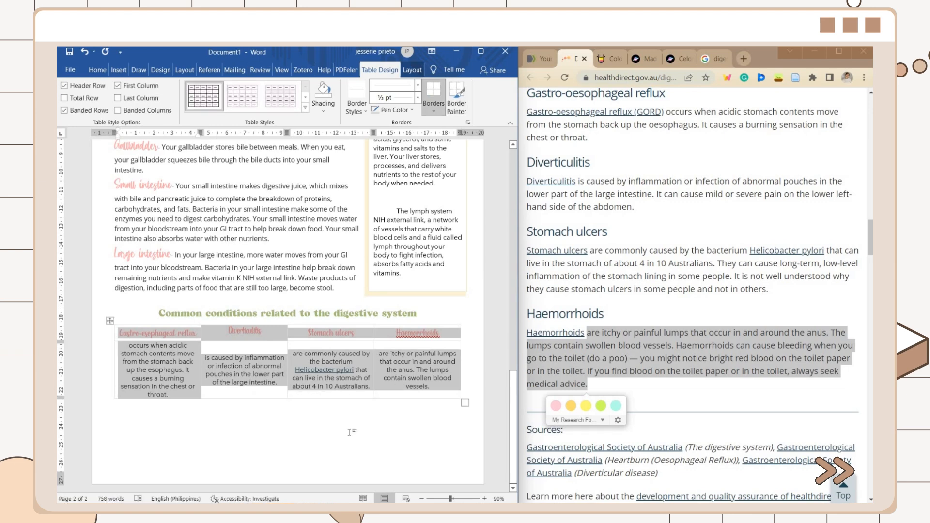
click(97, 70)
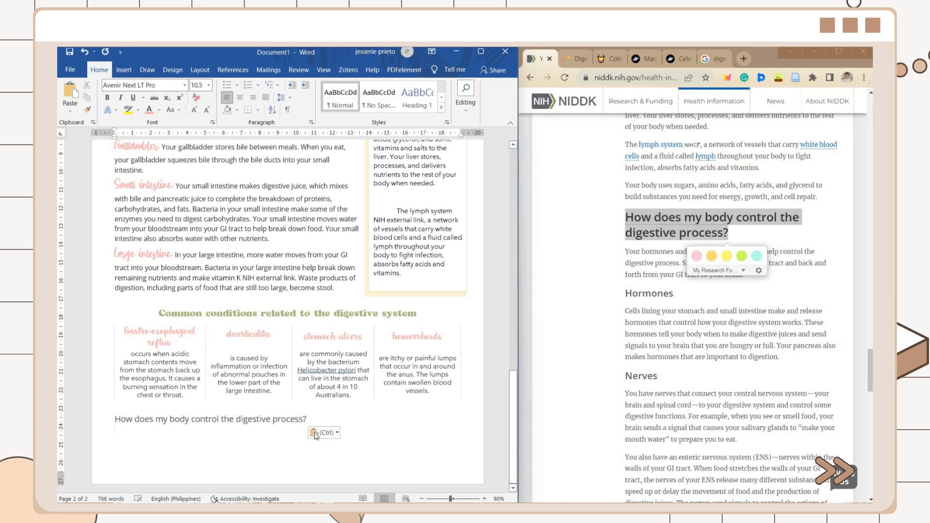
Step: Insert a one-column, two-row table for the Hormones and Nerves descriptions
click(124, 70)
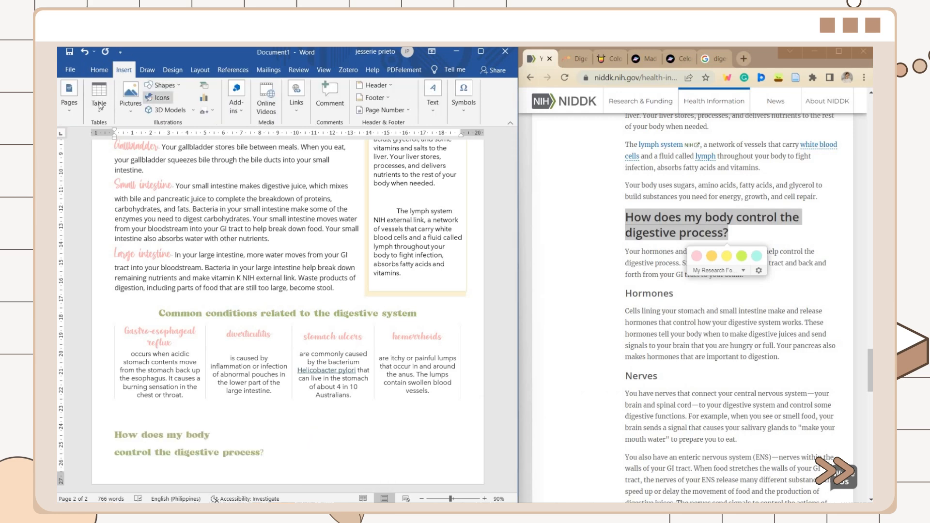
click(99, 97)
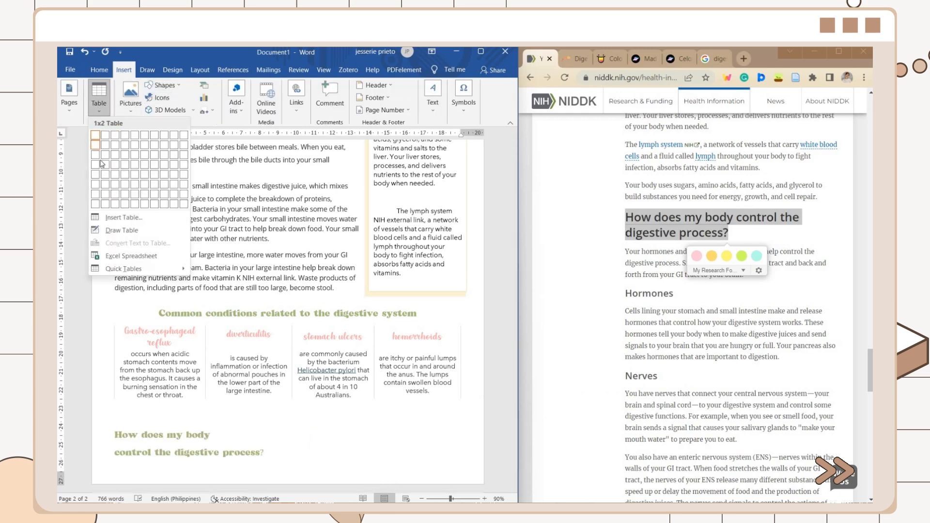
click(97, 137)
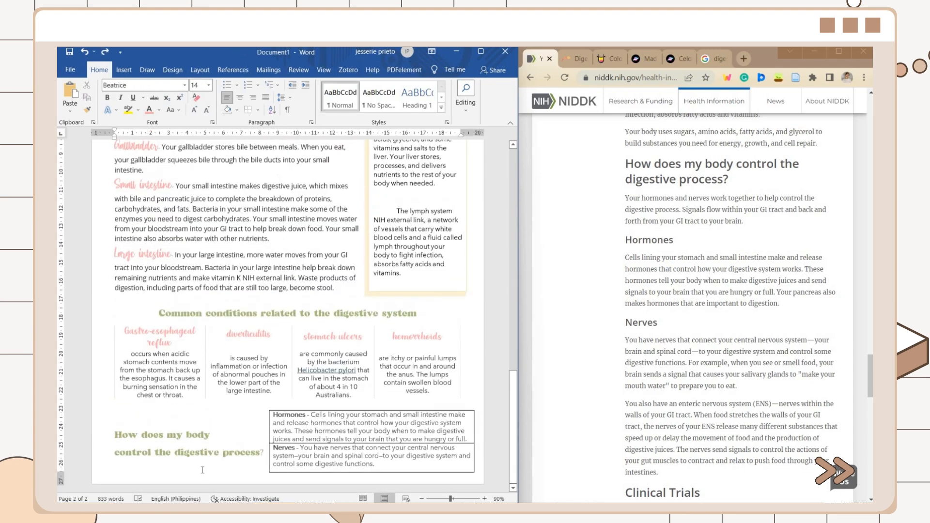
click(432, 97)
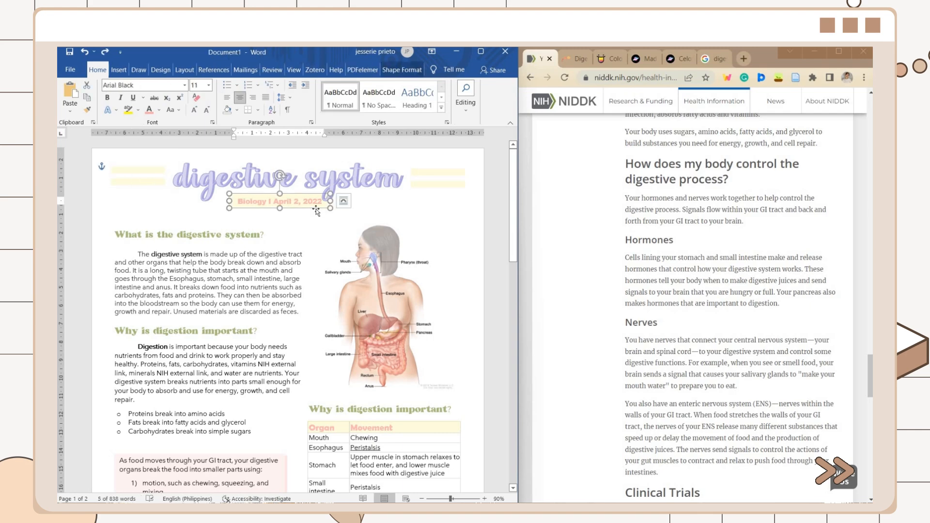
Step: Set the subtitle to Avenir Next LT Pro with no fill and centre it under the title
click(183, 85)
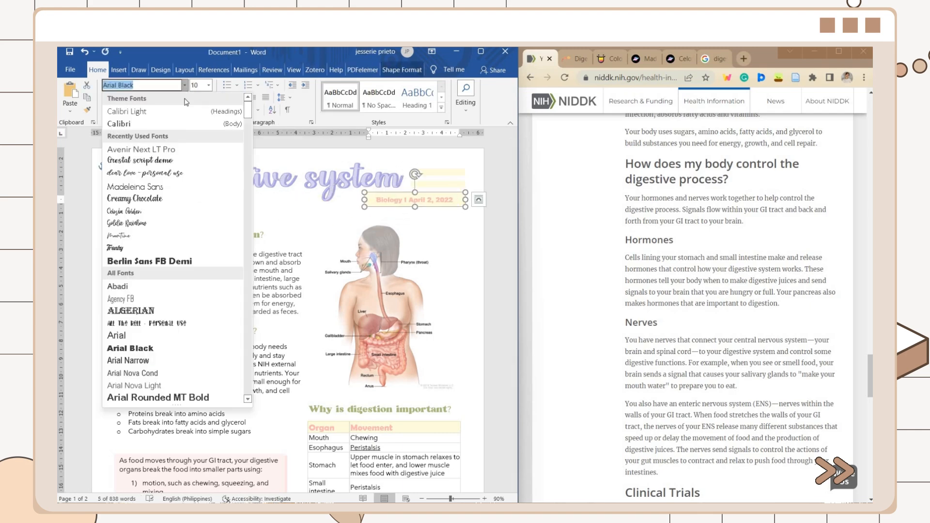
mouse_move(139, 149)
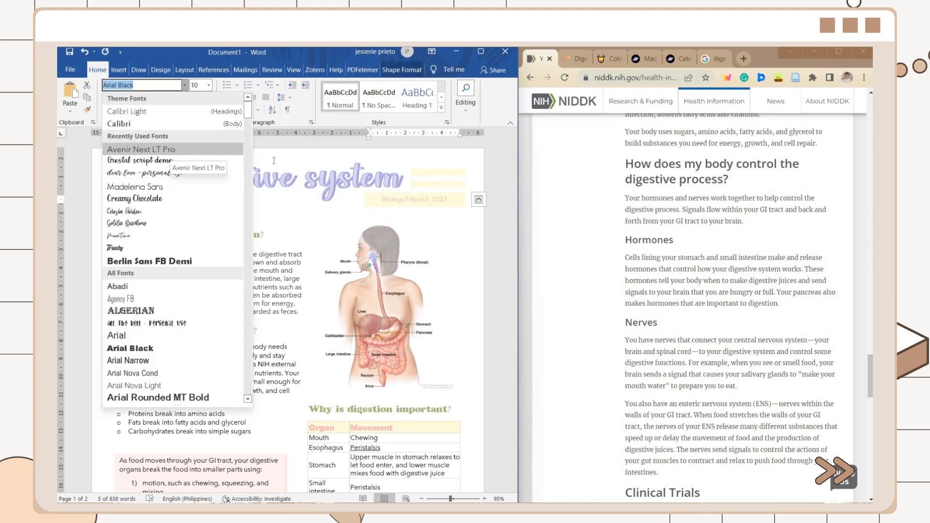
click(228, 85)
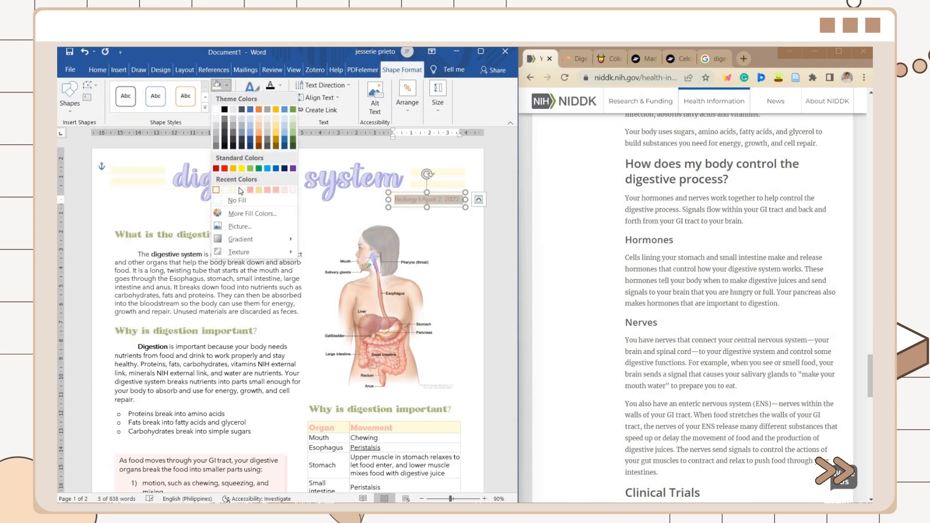
click(99, 70)
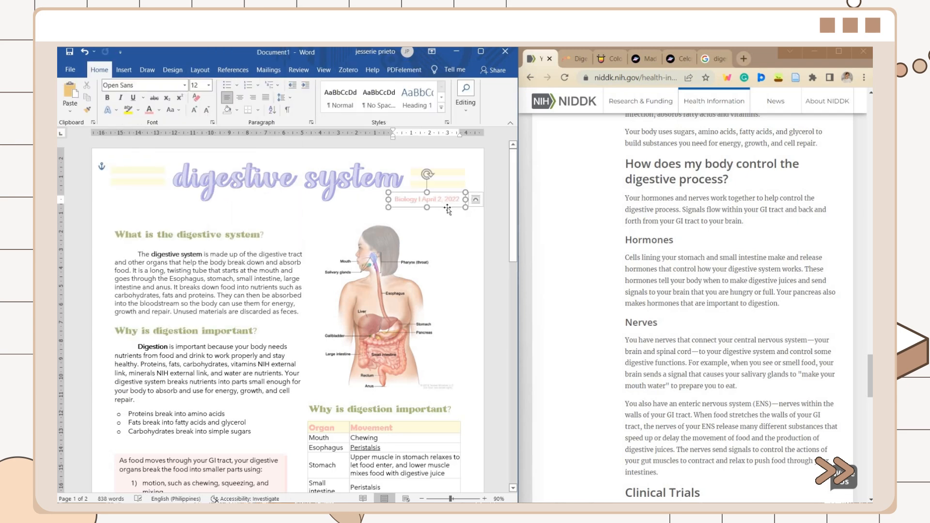
drag(428, 199, 250, 195)
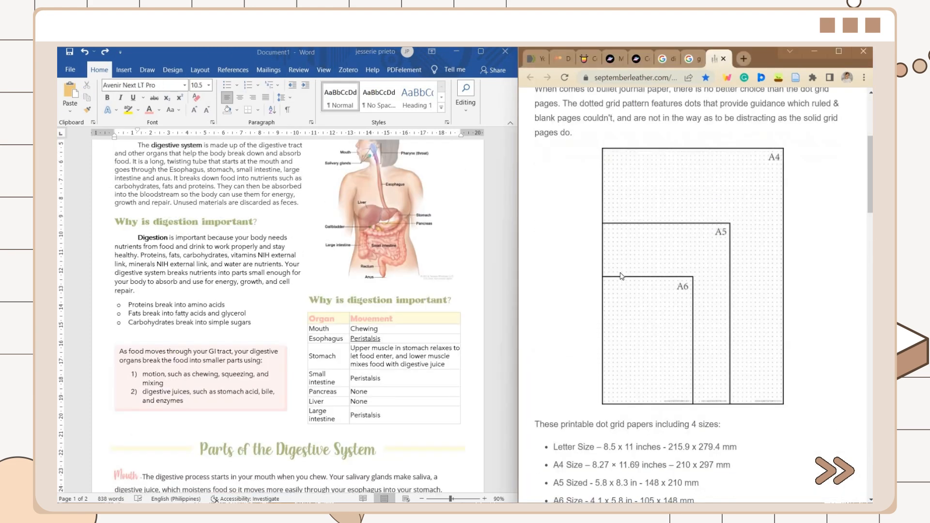
scroll(down, 3)
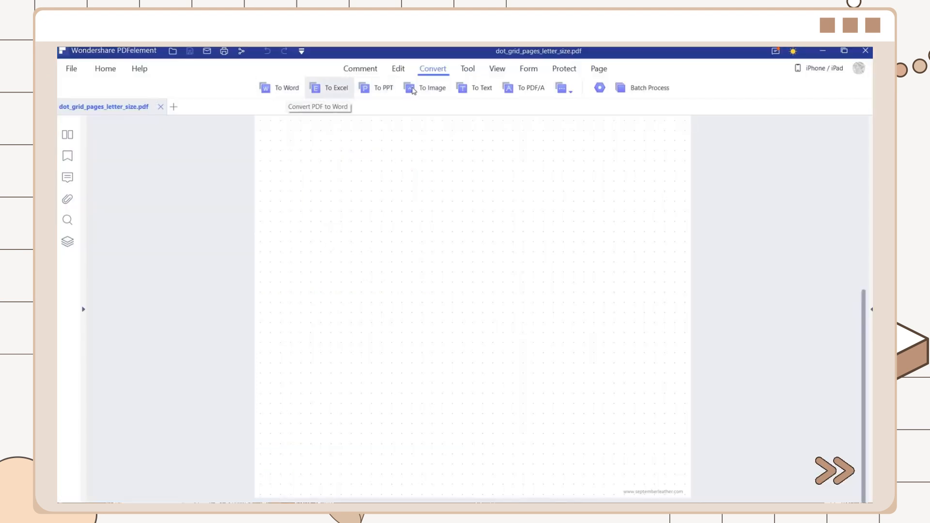
Step: Convert the dot grid PDF page into an image
click(432, 88)
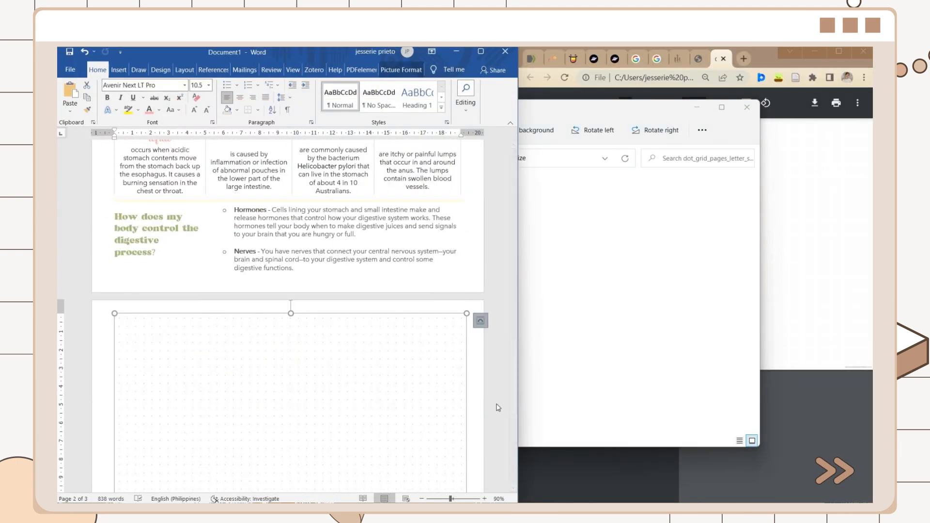
Step: Float the dot grid image and send it behind the text as a page background
click(480, 321)
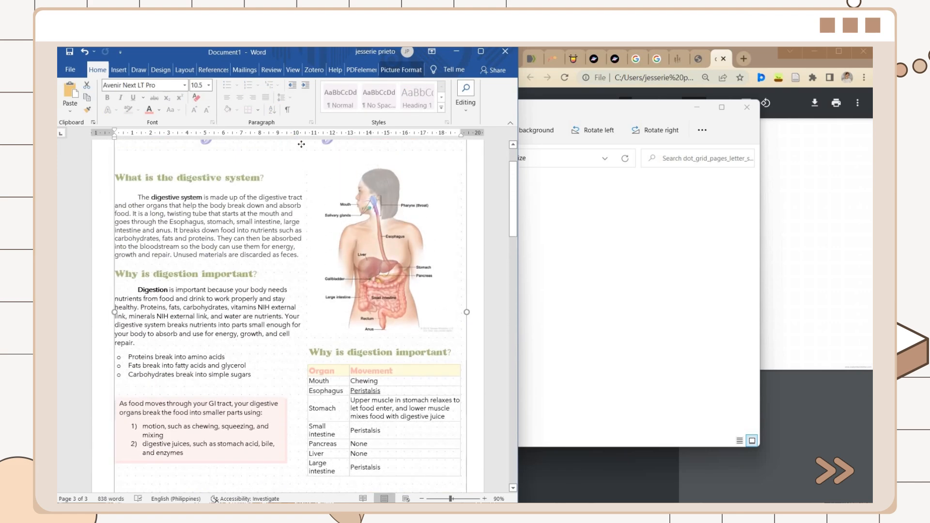
right_click(385, 249)
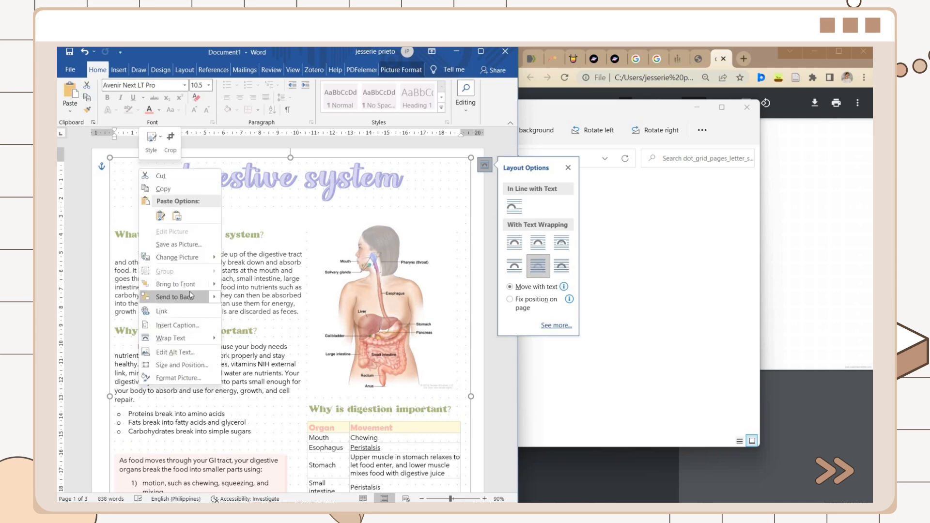
click(116, 98)
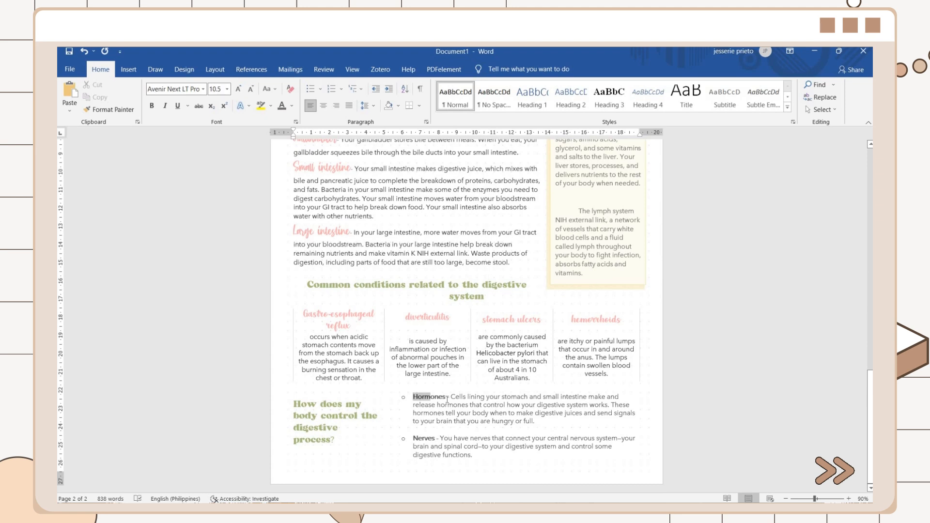
Step: Highlight the word Hormones in pastel pink
click(272, 106)
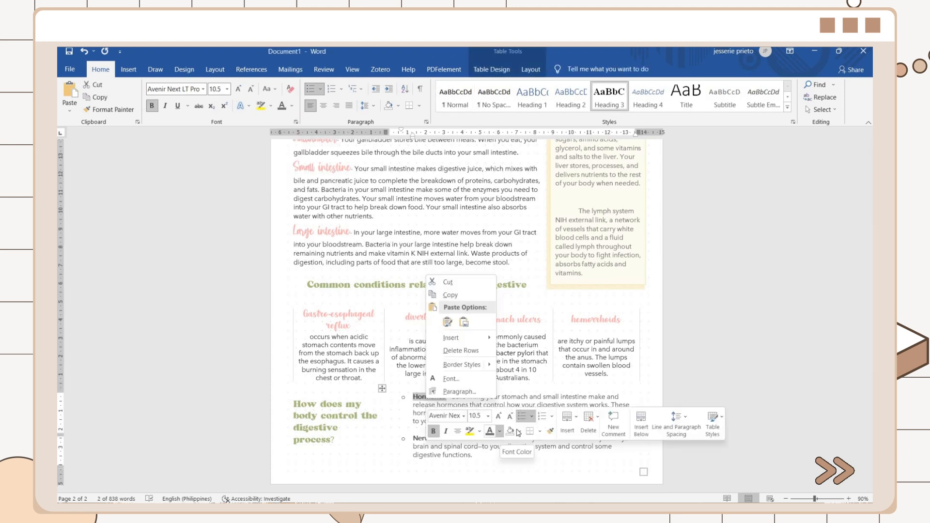
click(497, 432)
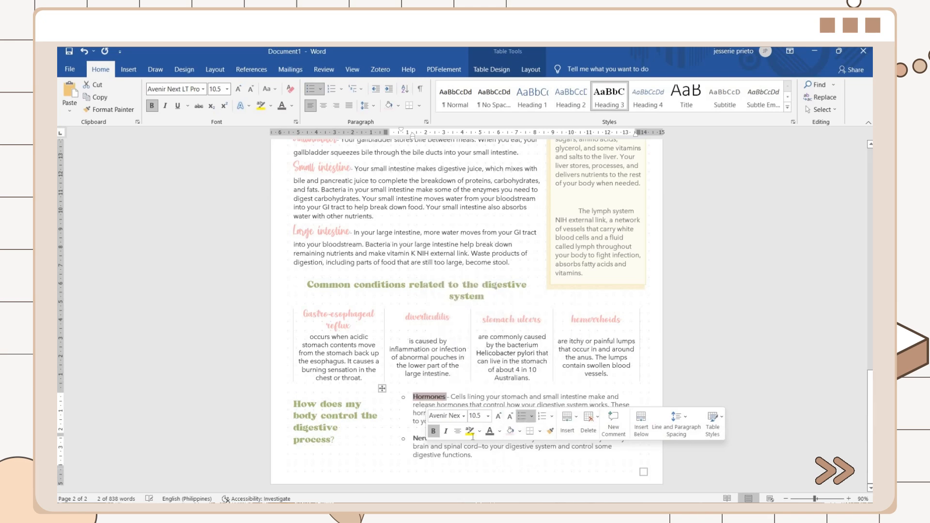
scroll(up, 3)
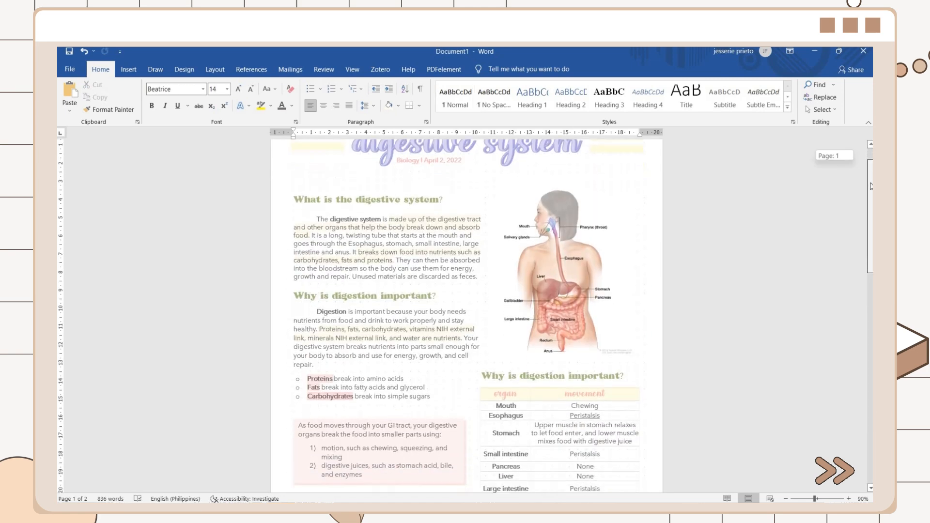
Step: Review the finished two-page notes and send them to the printer
scroll(down, 3)
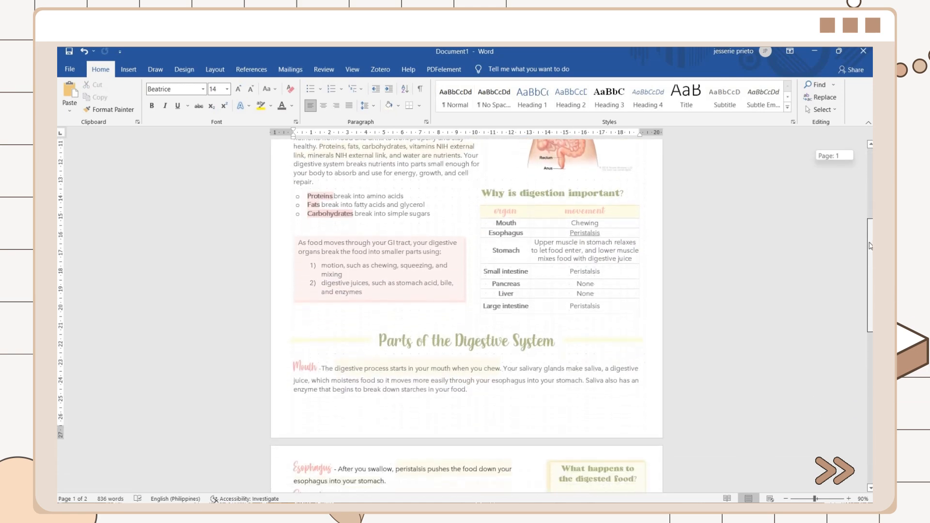
scroll(down, 3)
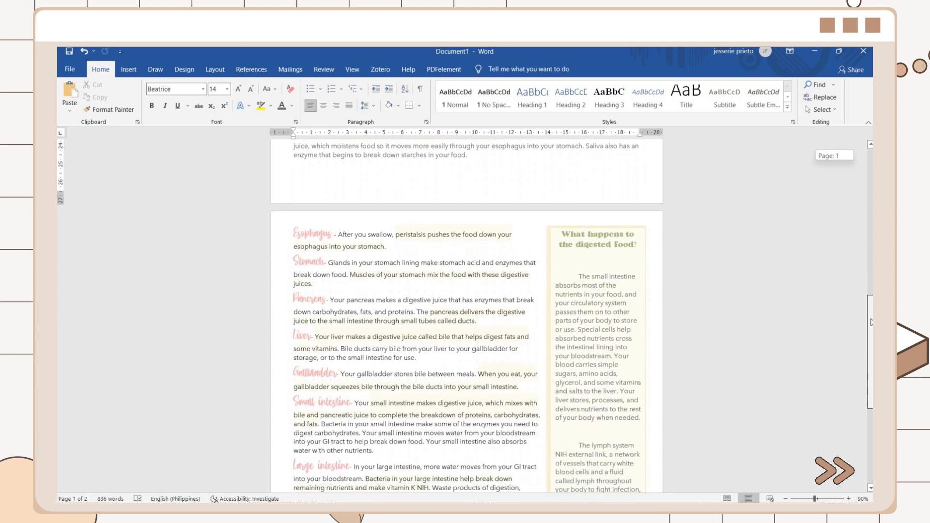
scroll(down, 3)
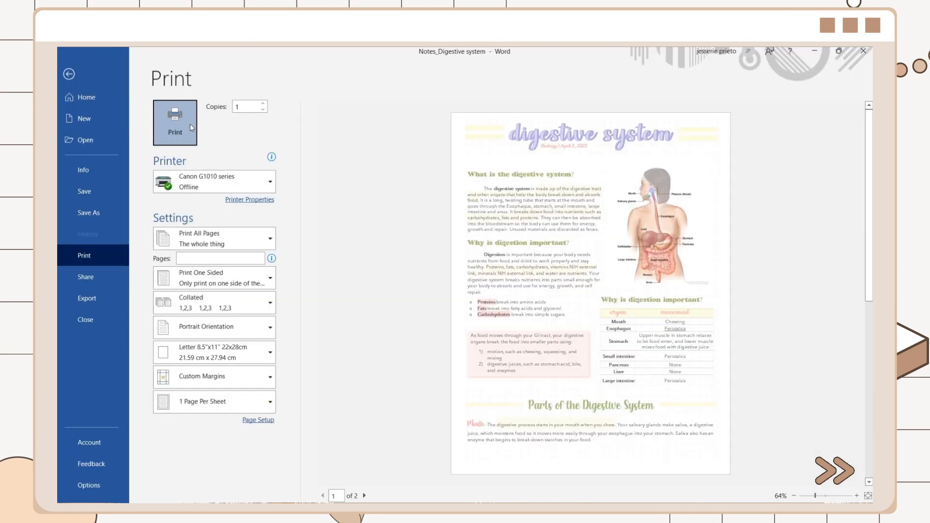
click(67, 74)
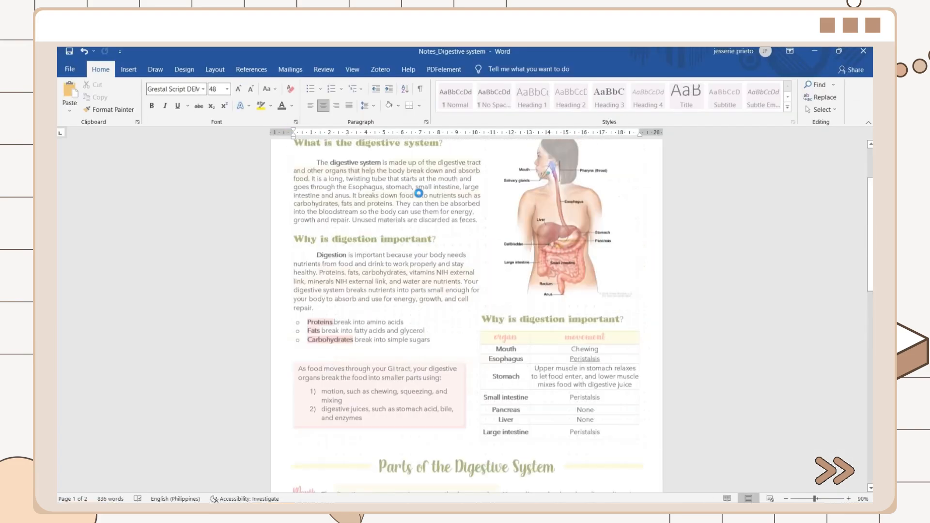